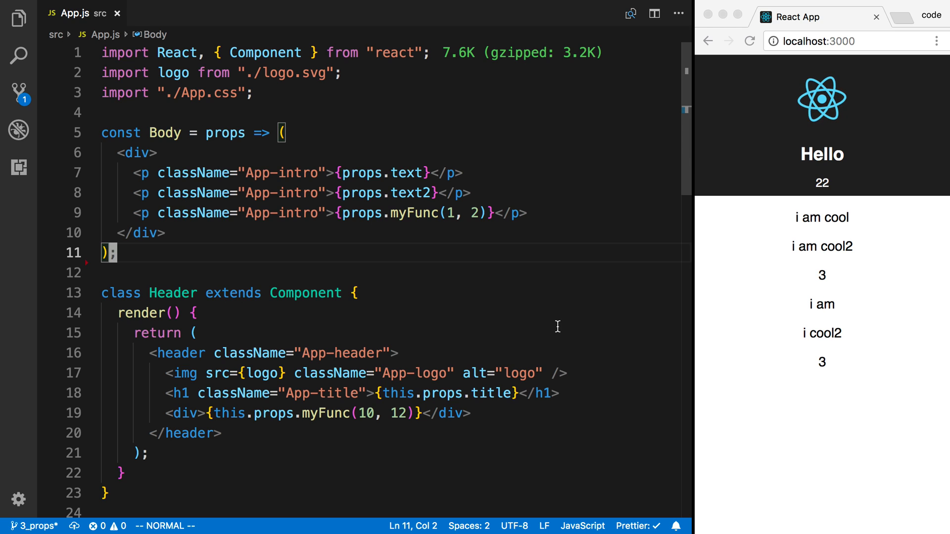
mouse_move(493, 302)
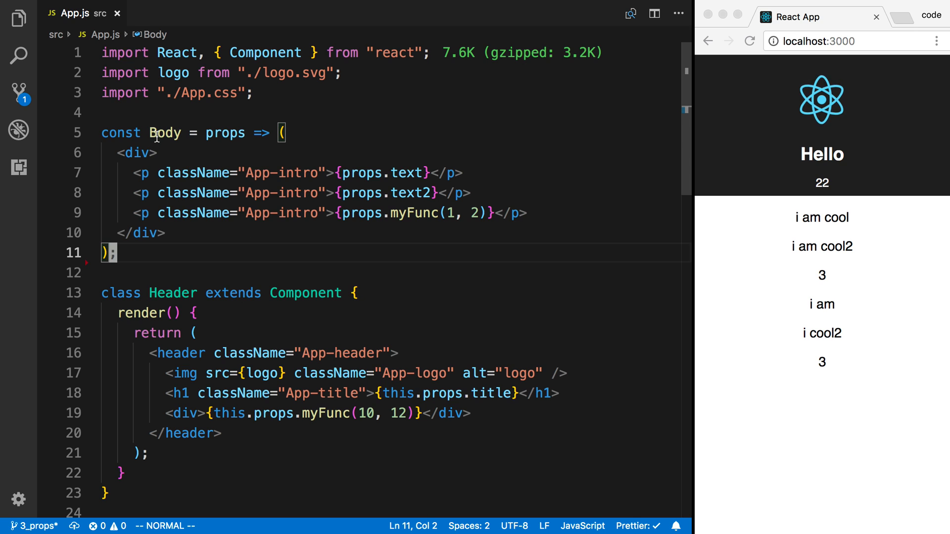
- Create a components folder under src and add a new Body.js file inside it
double_click(172, 293)
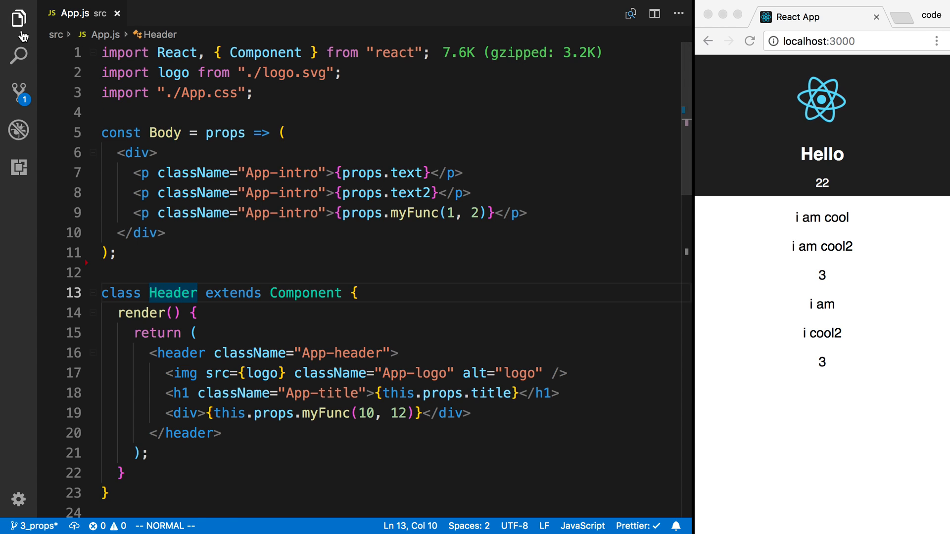
click(19, 18)
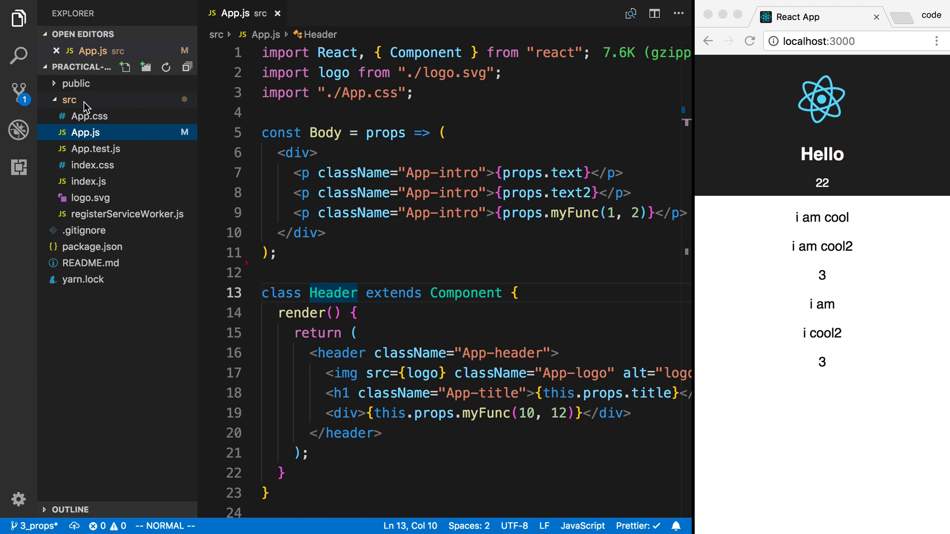
text(com)
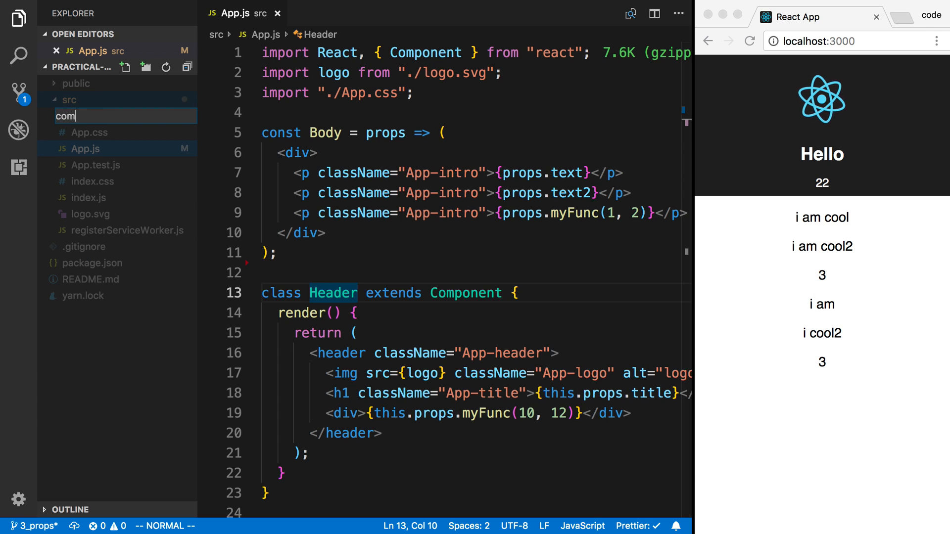
right_click(97, 116)
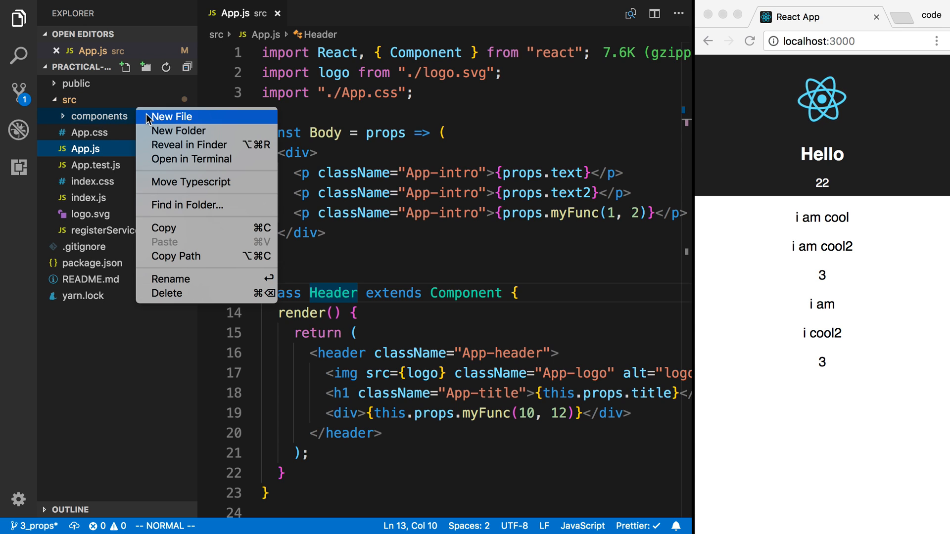
click(172, 116)
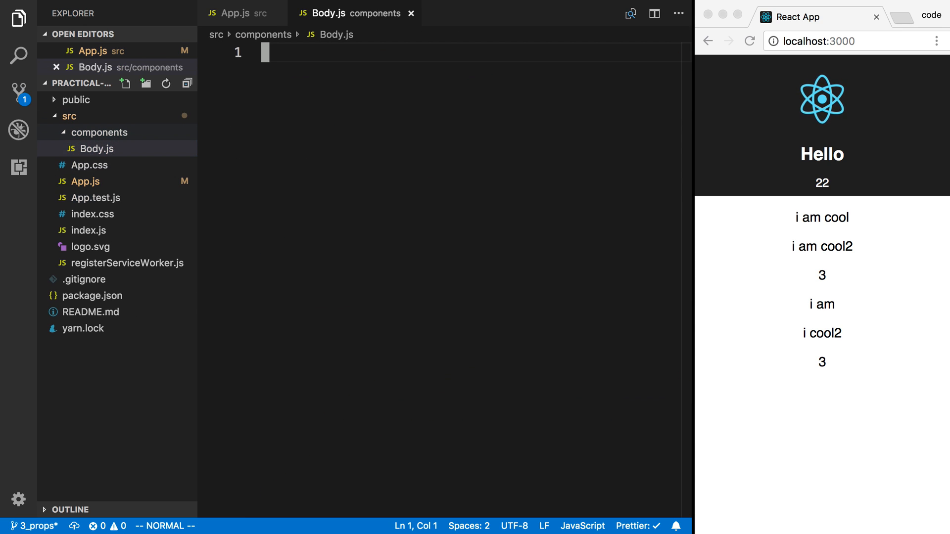
- Paste the Body component code, then add an empty Header.js in components
click(237, 13)
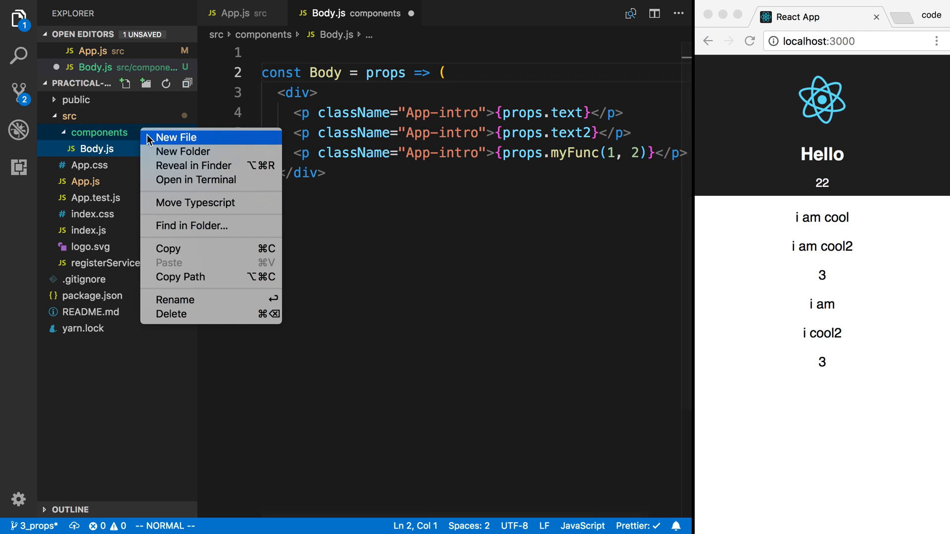
click(177, 136)
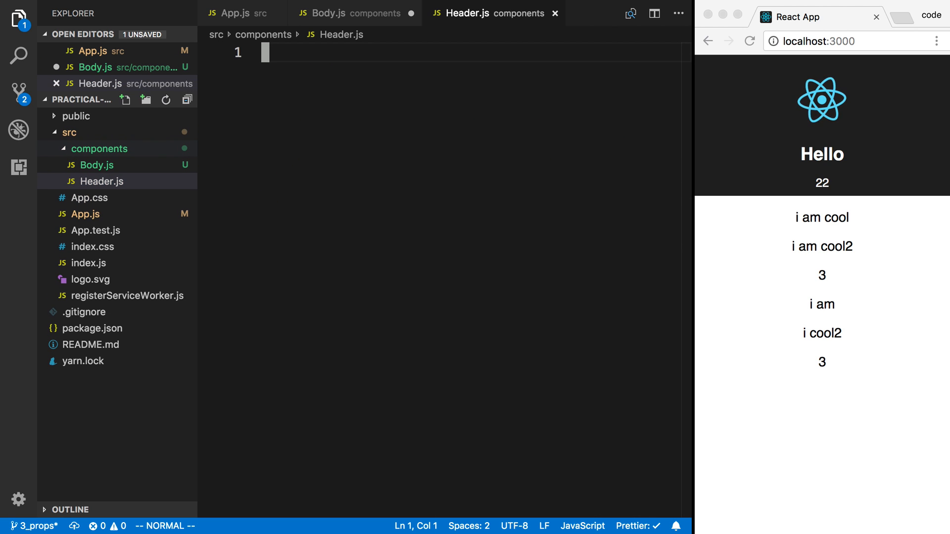
click(236, 13)
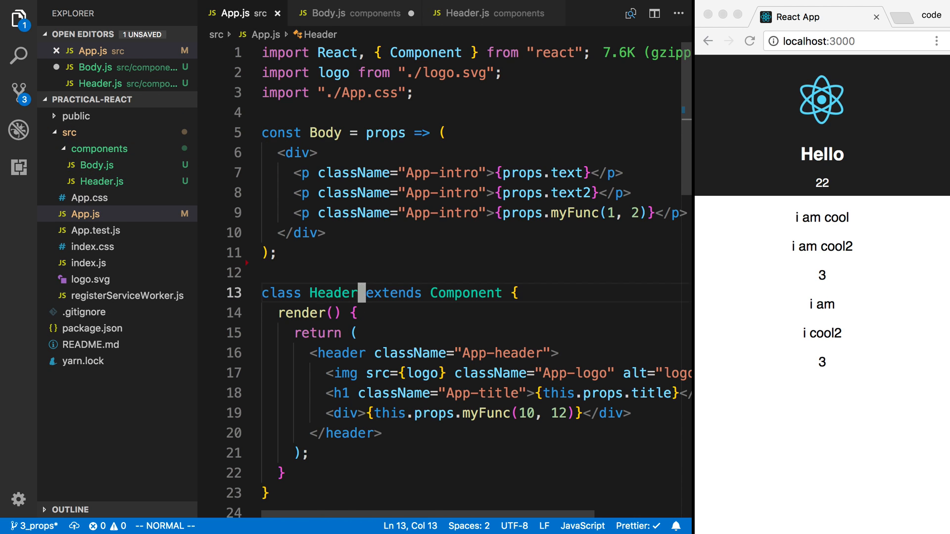
click(491, 13)
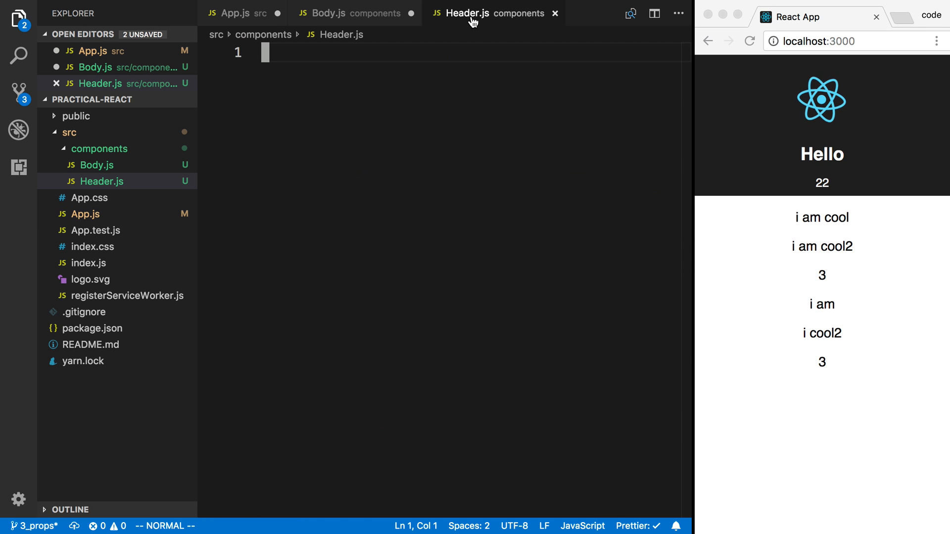
- Move the Header class into Header.js with import logo from "../logo.svg" at the top
click(235, 12)
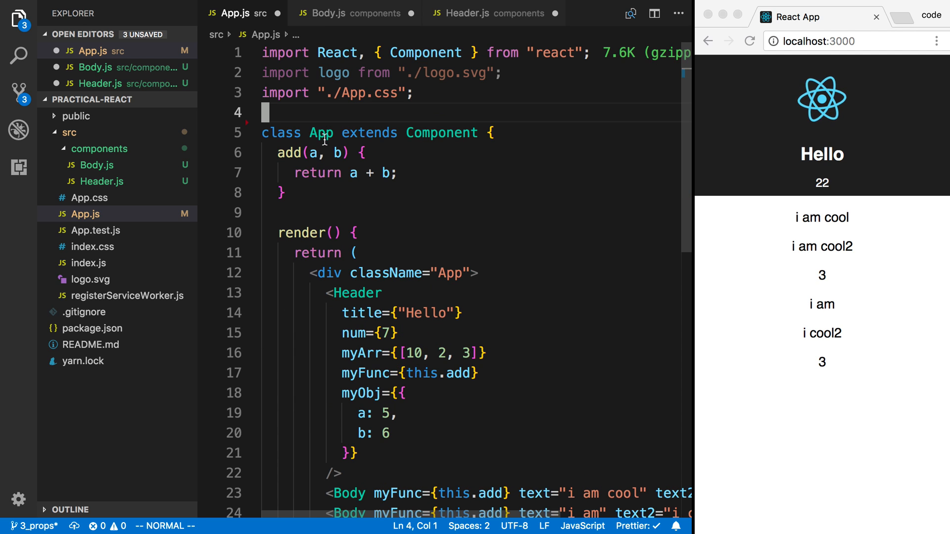
double_click(333, 72)
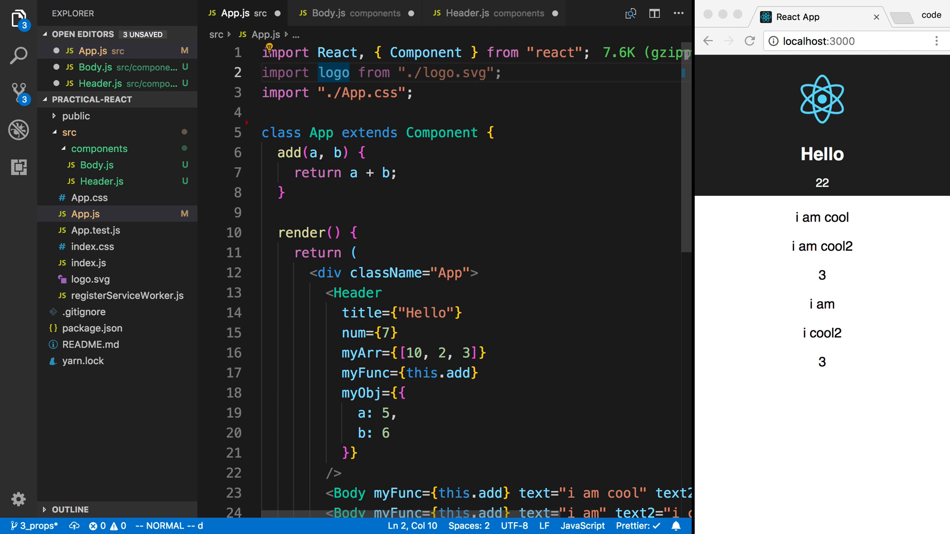
click(466, 13)
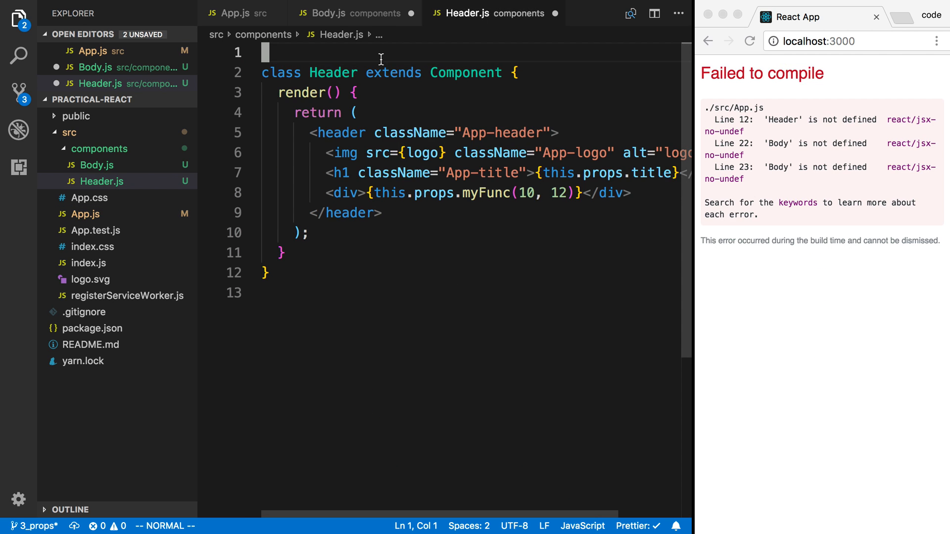
text(import logo from "./logo.svg";)
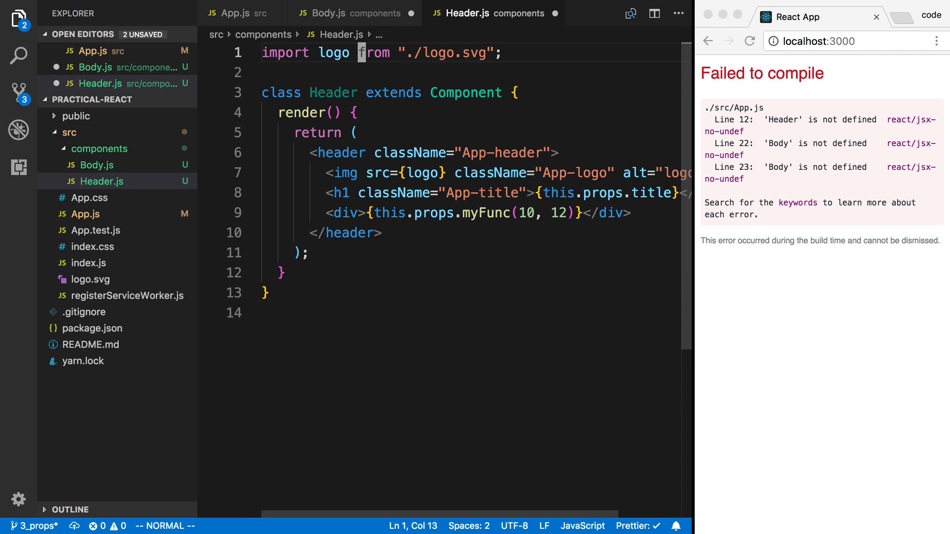
click(418, 53)
text(.)
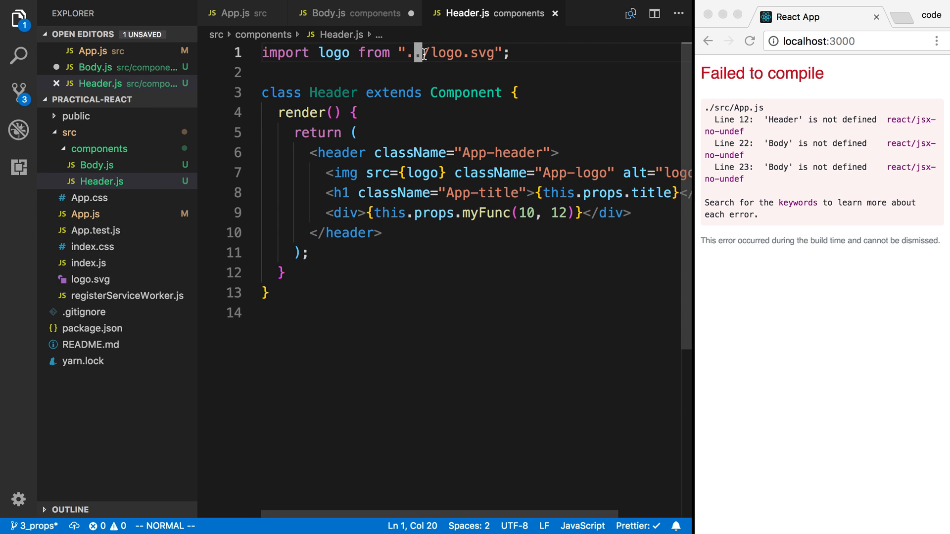
mouse_move(465, 93)
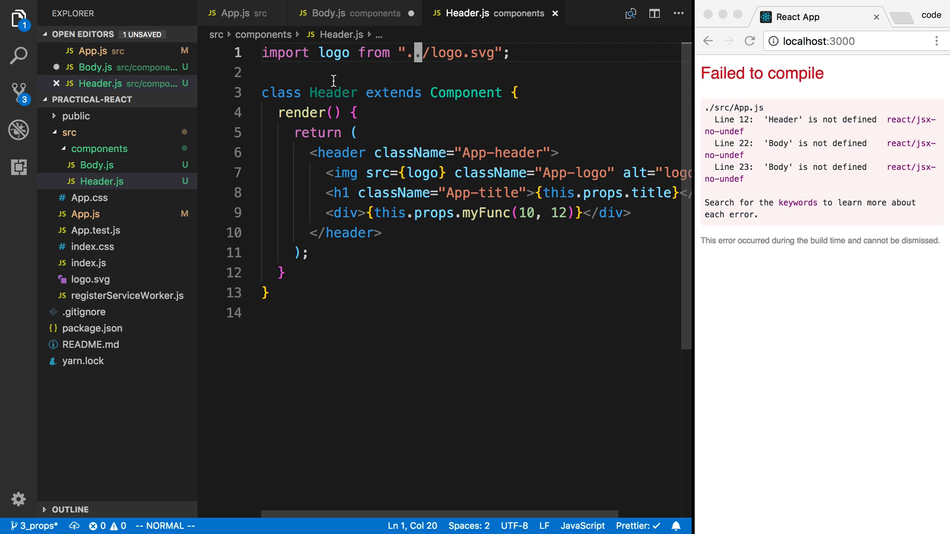
- Add import React from 'react'; as the first line of Header.js
click(351, 13)
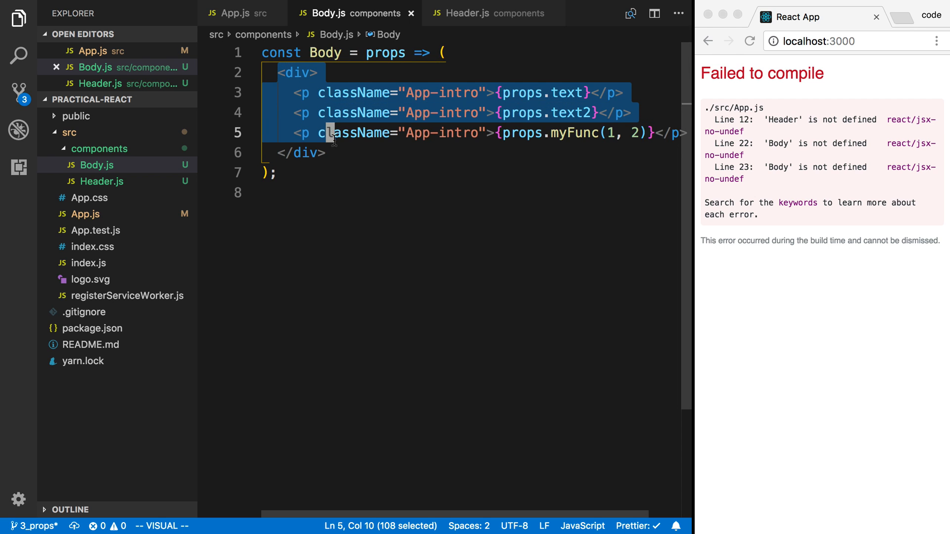
click(491, 13)
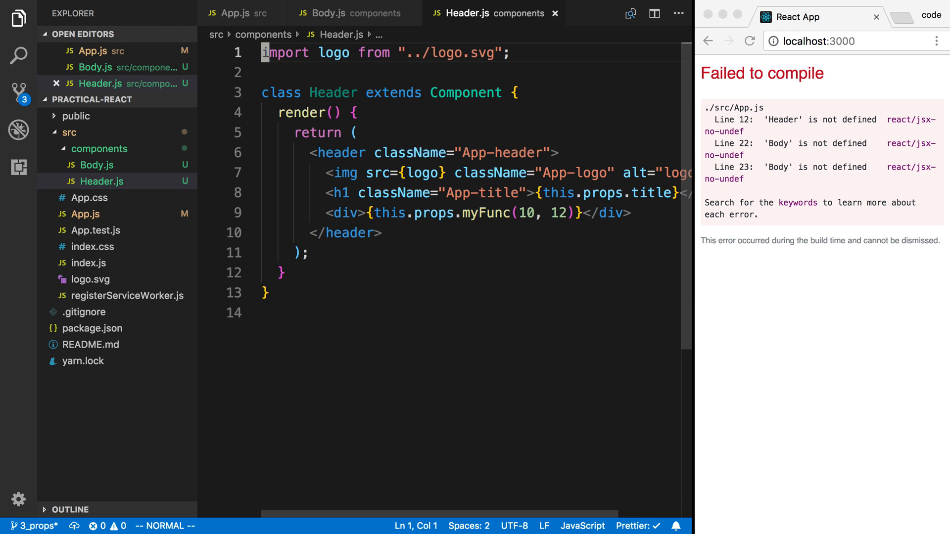
text(import React)
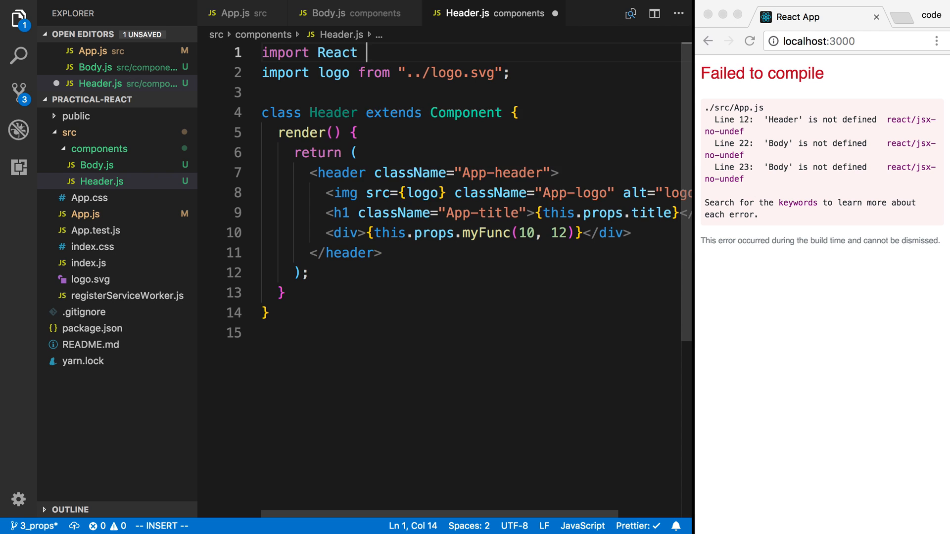
text(from 'react';)
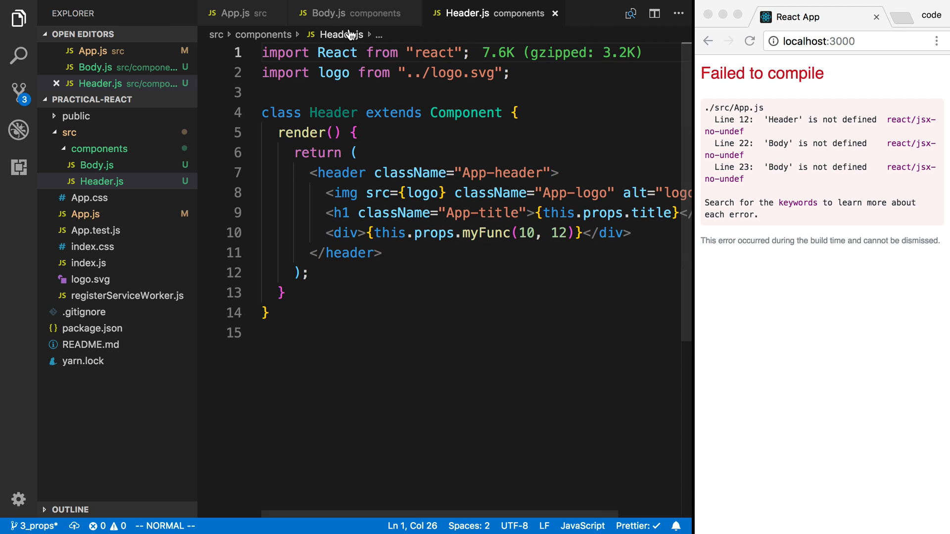
- Add import React from "react"; as the first line of Body.js
click(331, 13)
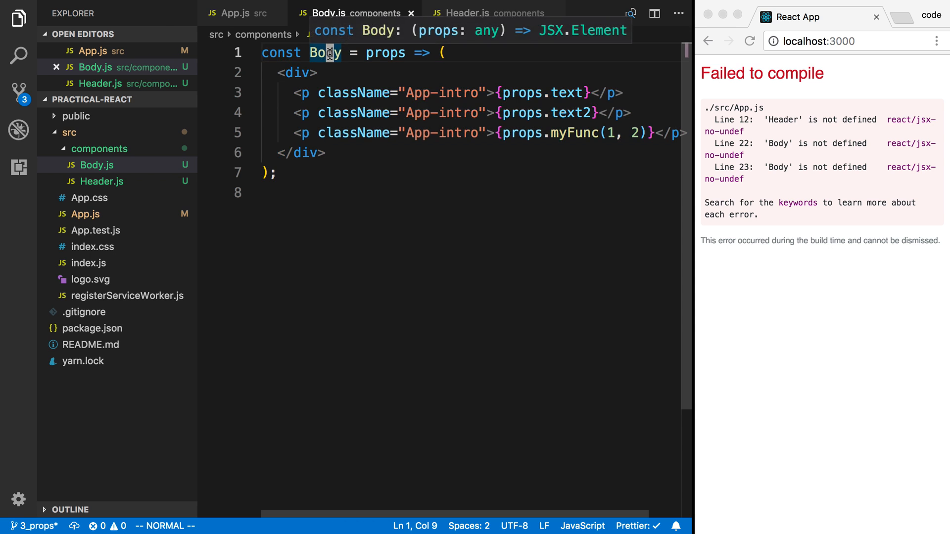
text(import React from "react";)
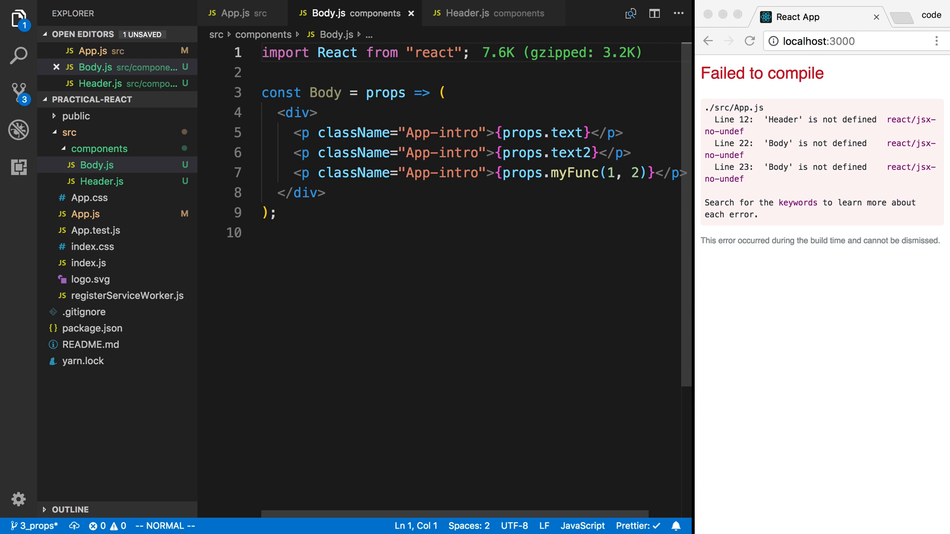
double_click(338, 53)
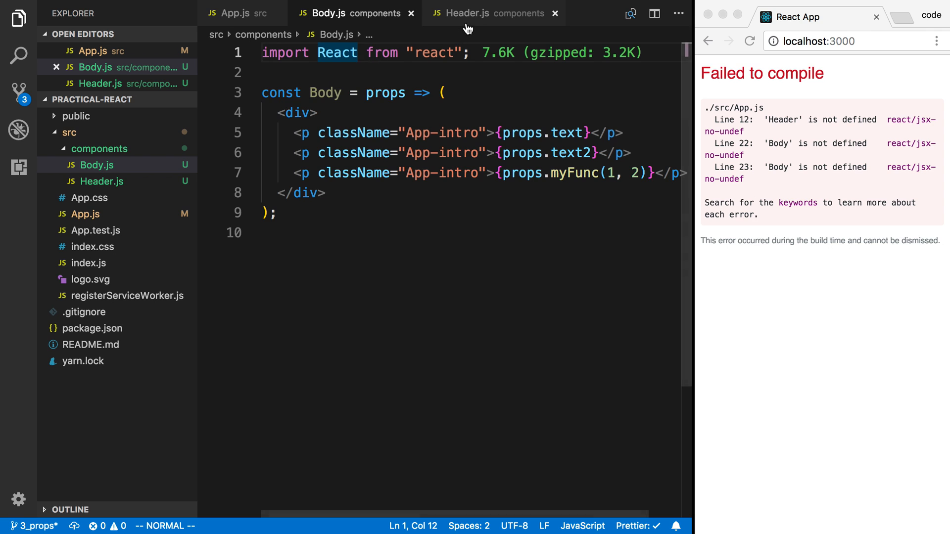
- In Header.js drop the { Component } import and make Header extend React.Component
click(466, 12)
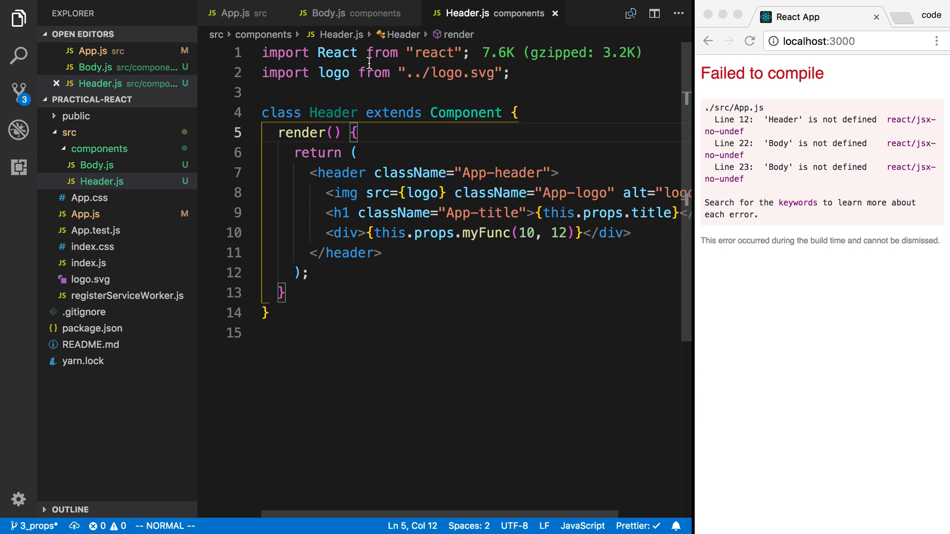
click(433, 52)
text(, {)
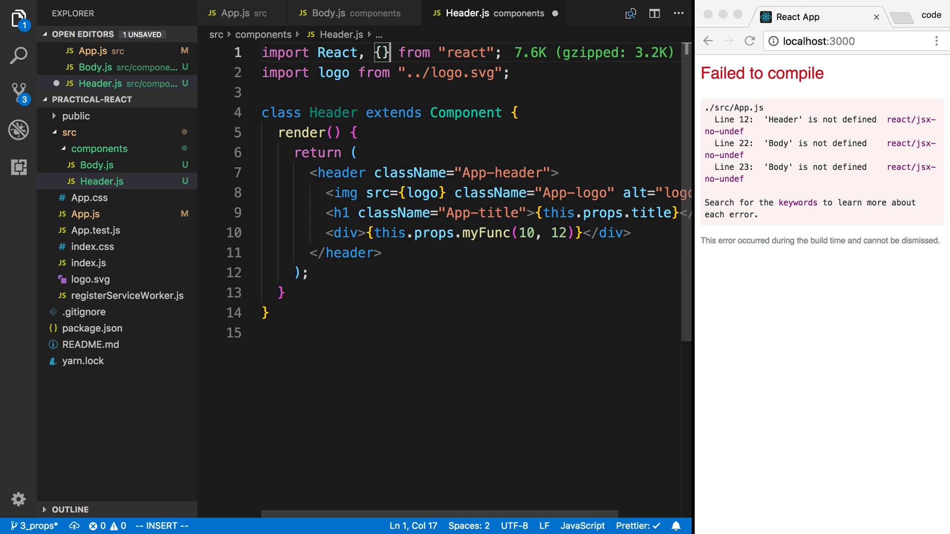
text(Component)
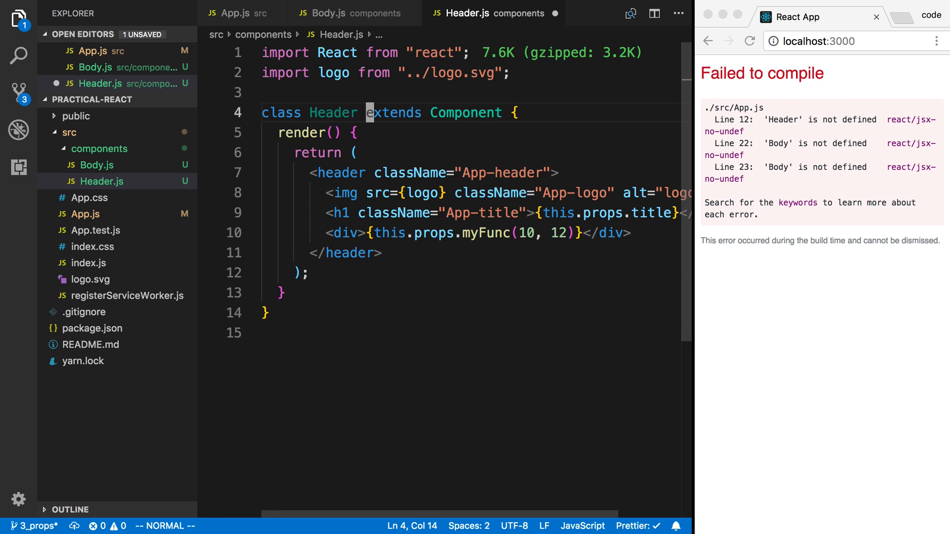
text(React.)
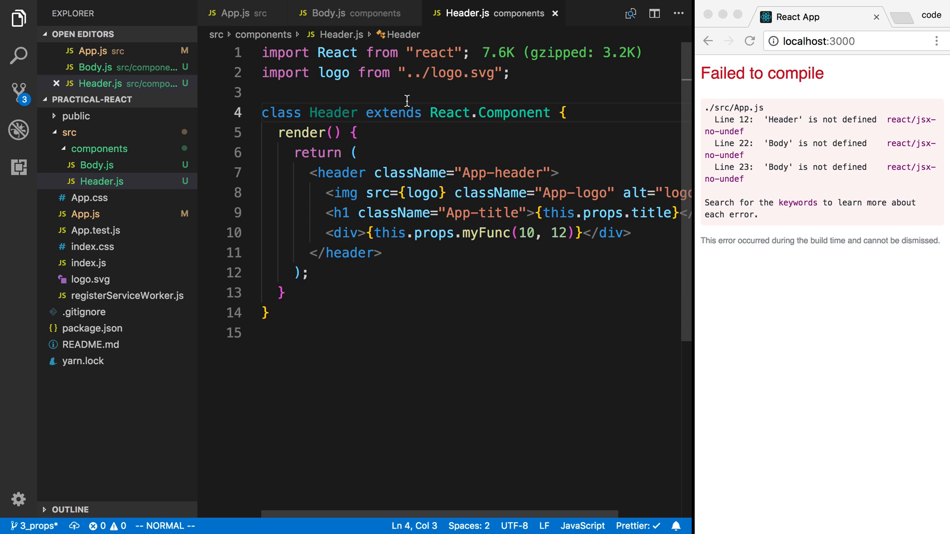
- End Header.js with 'export default Header;'
click(263, 113)
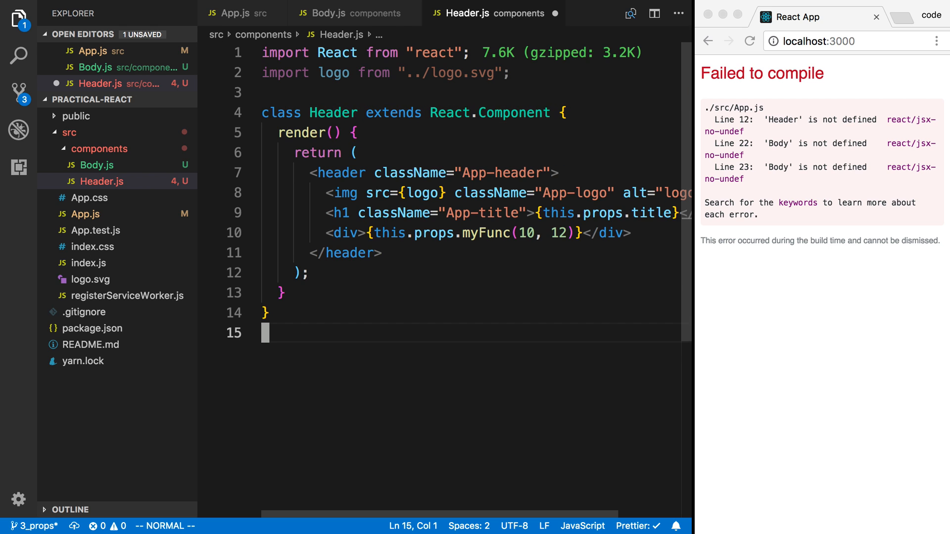
text(export default)
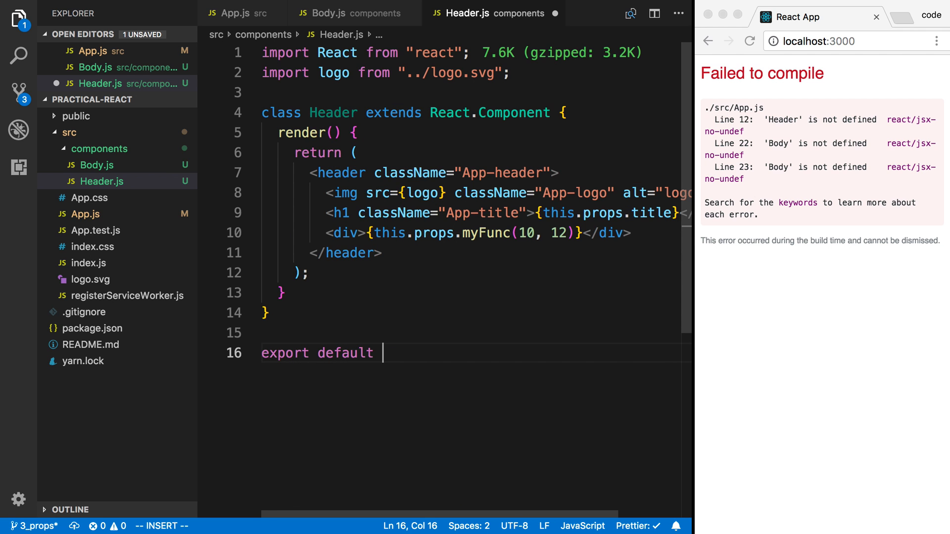
text(Header;)
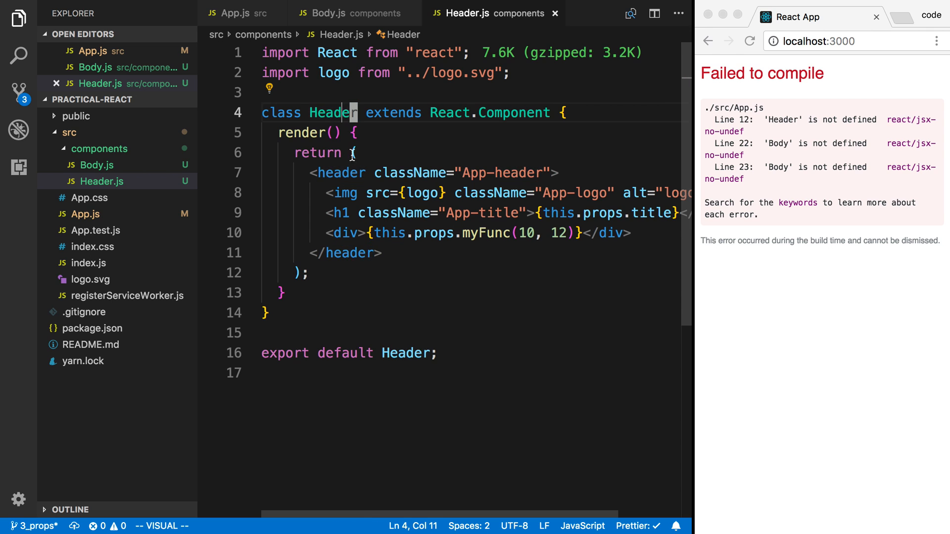
- End Body.js with 'export default Body'
click(340, 13)
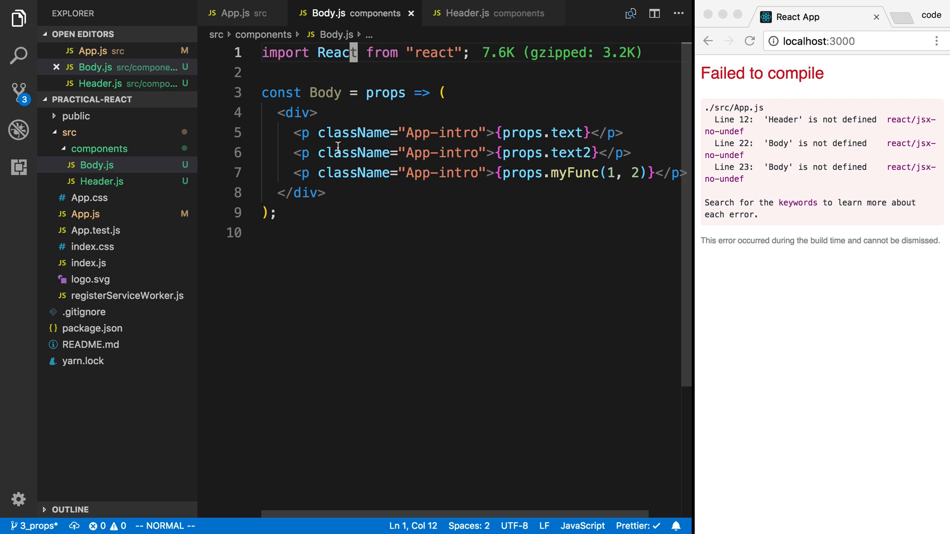
text(export d)
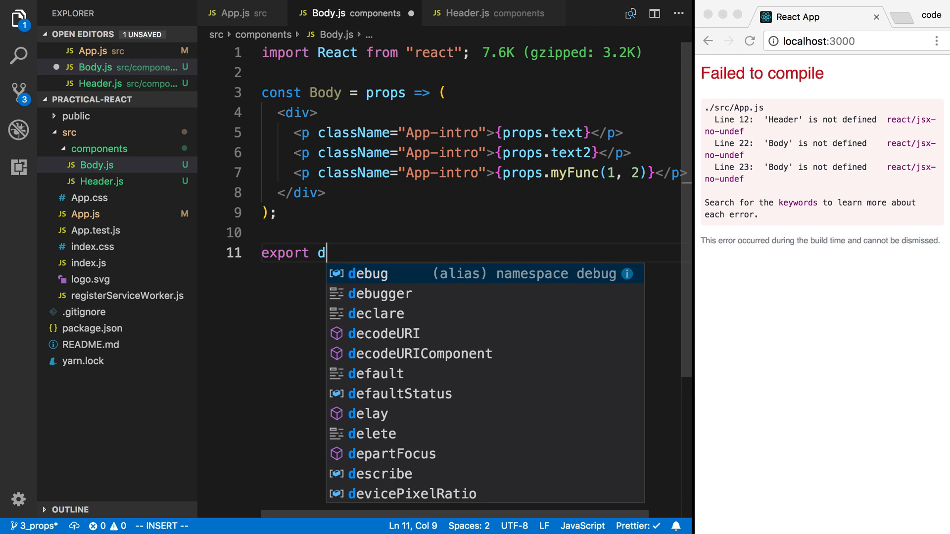
text(efault Body;)
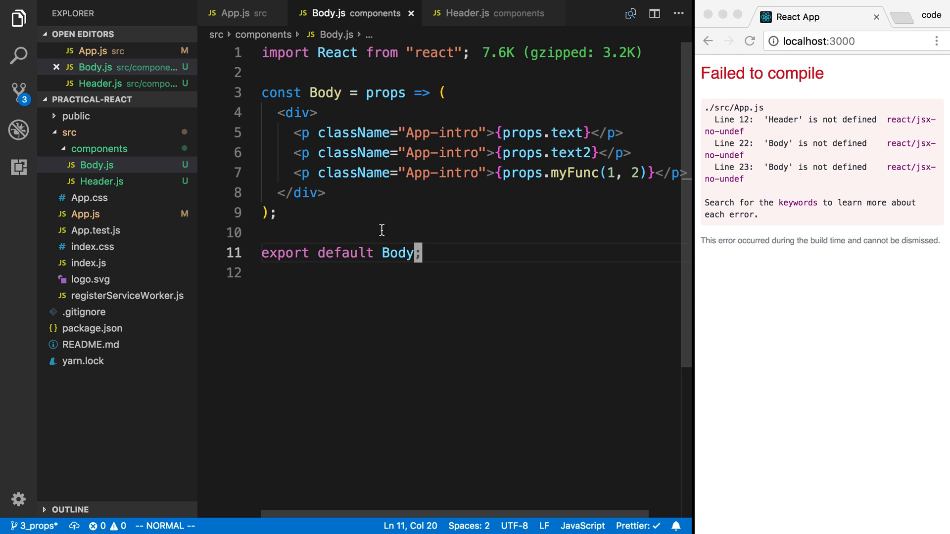
- In App.js import Body and Header from './components/...' so the app compiles again
click(234, 13)
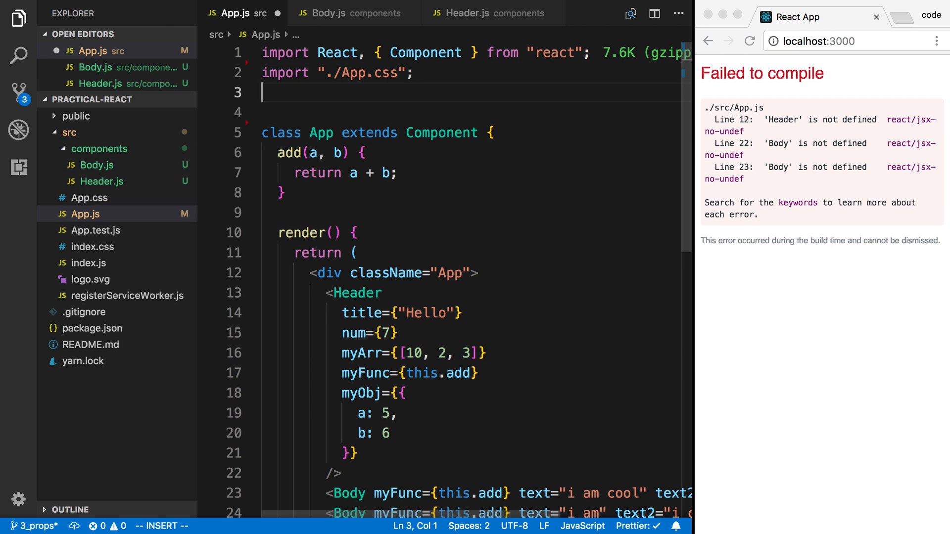
text(import)
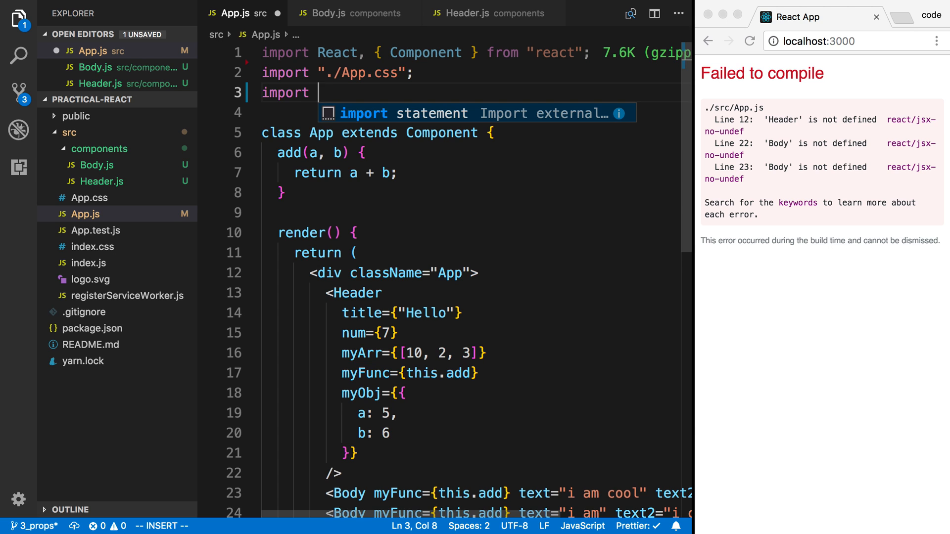
text(Body)
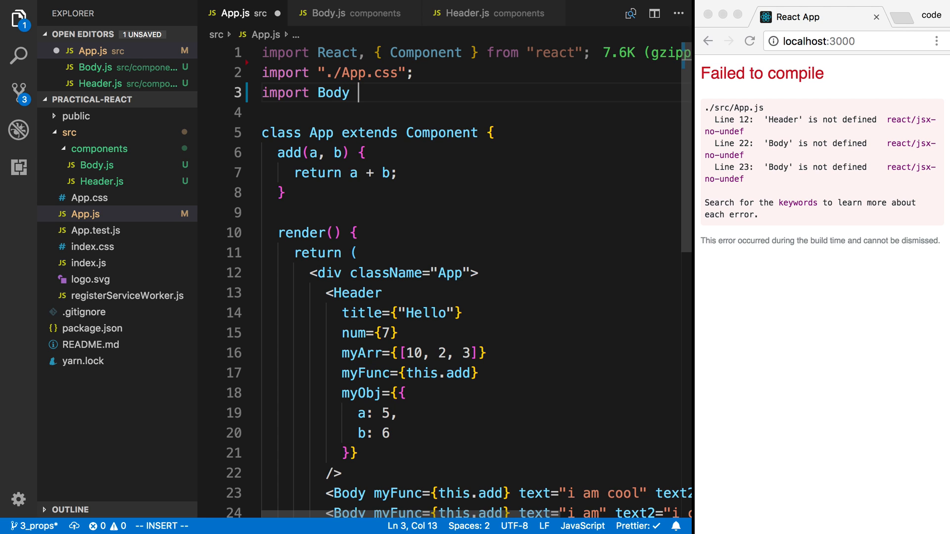
text(from './components/Body";)
text(import Header from "./components/Header";)
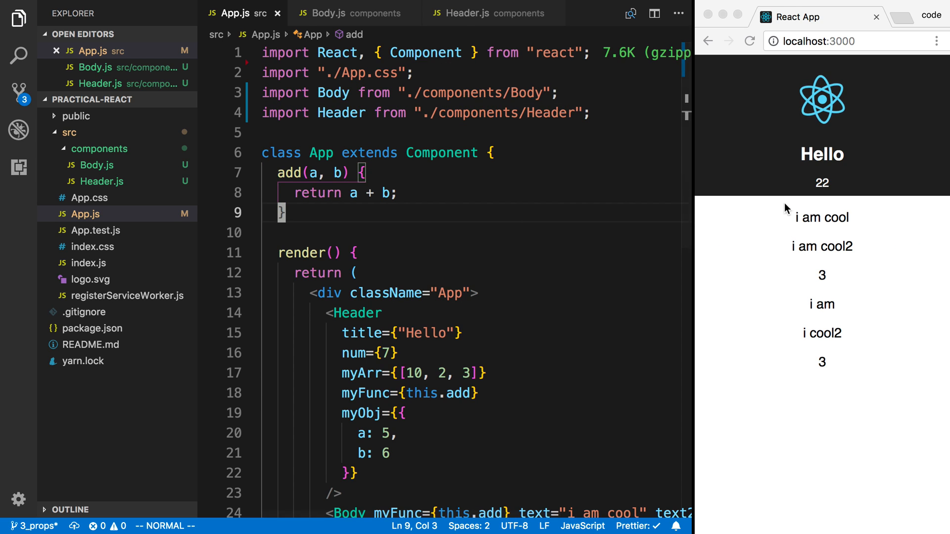
click(356, 273)
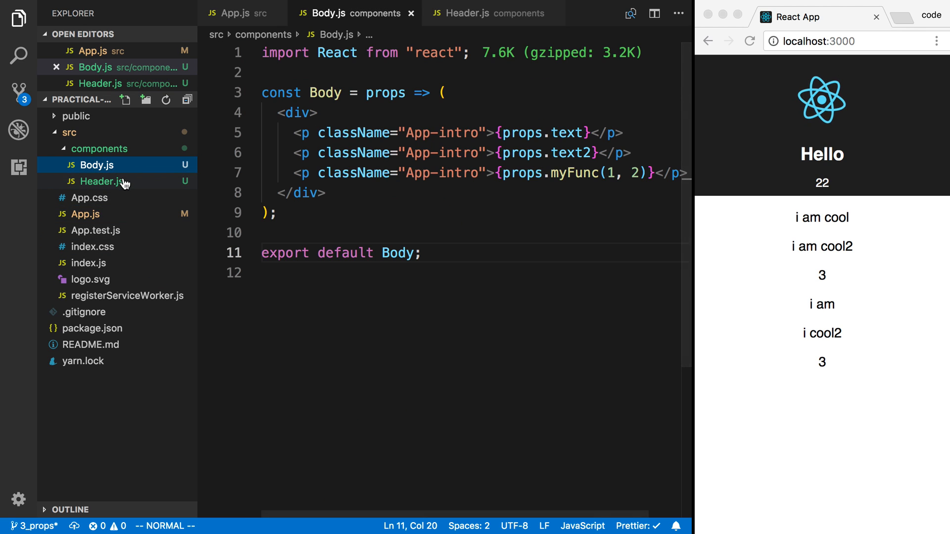
double_click(337, 53)
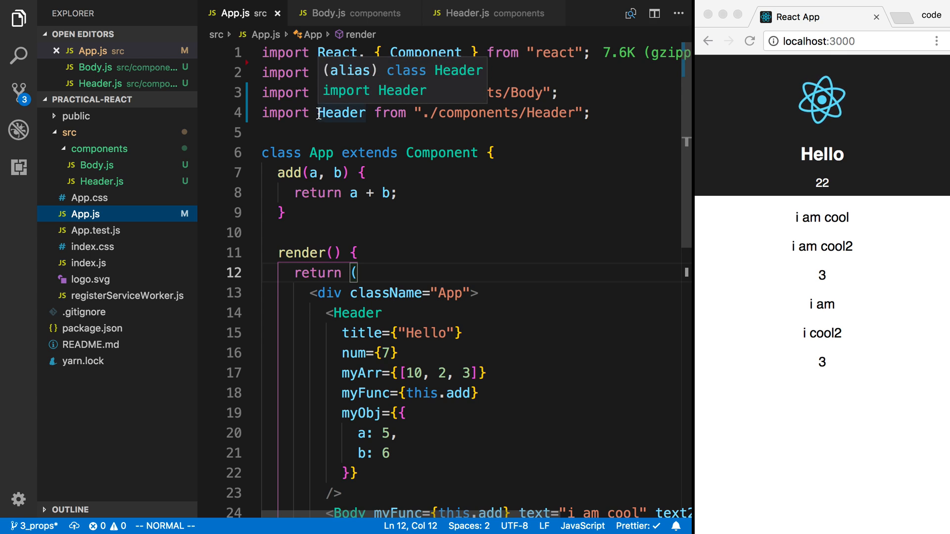
- Rename the imported Header to MyHeader throughout App.js
click(342, 113)
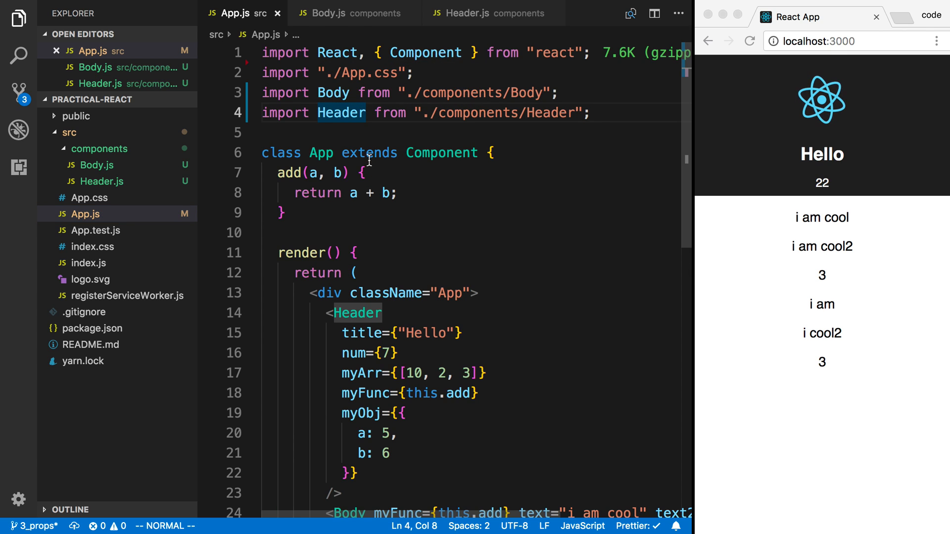
text(My)
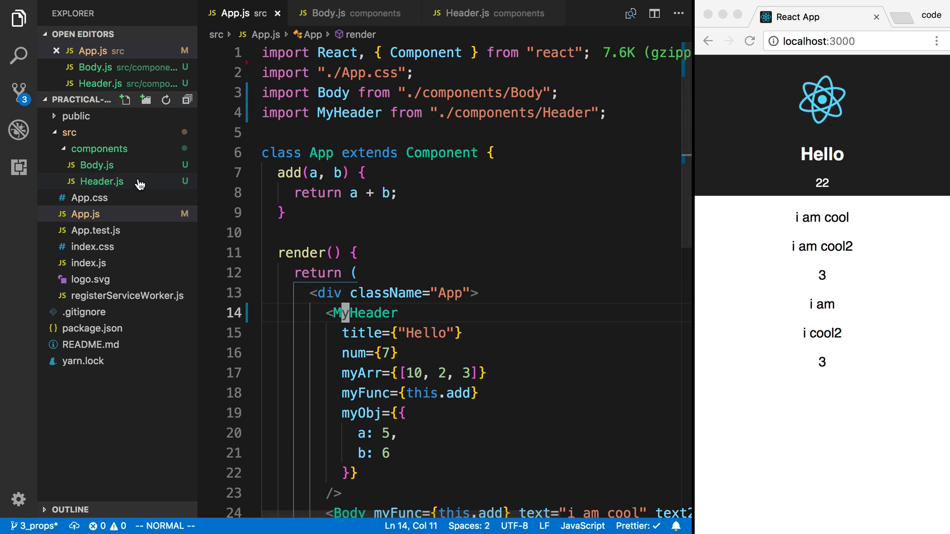
click(101, 181)
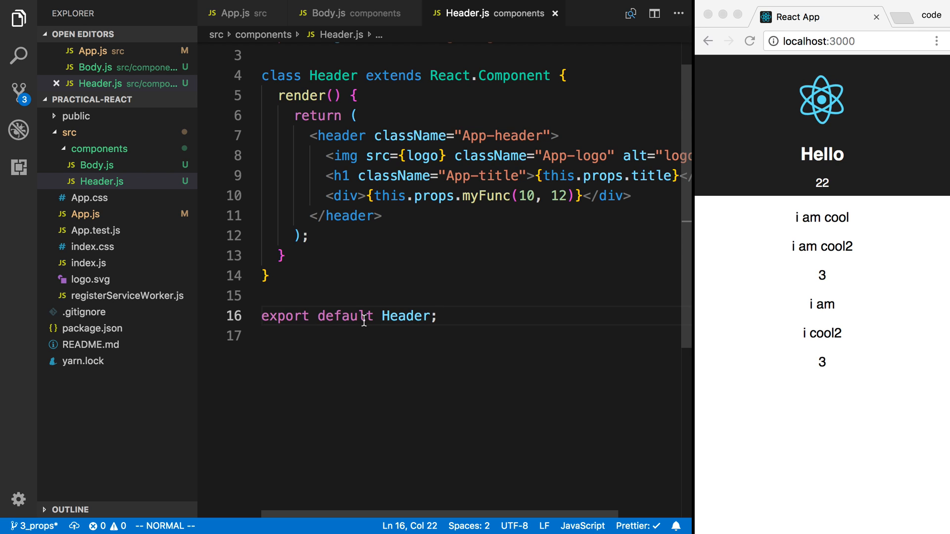
mouse_move(511, 310)
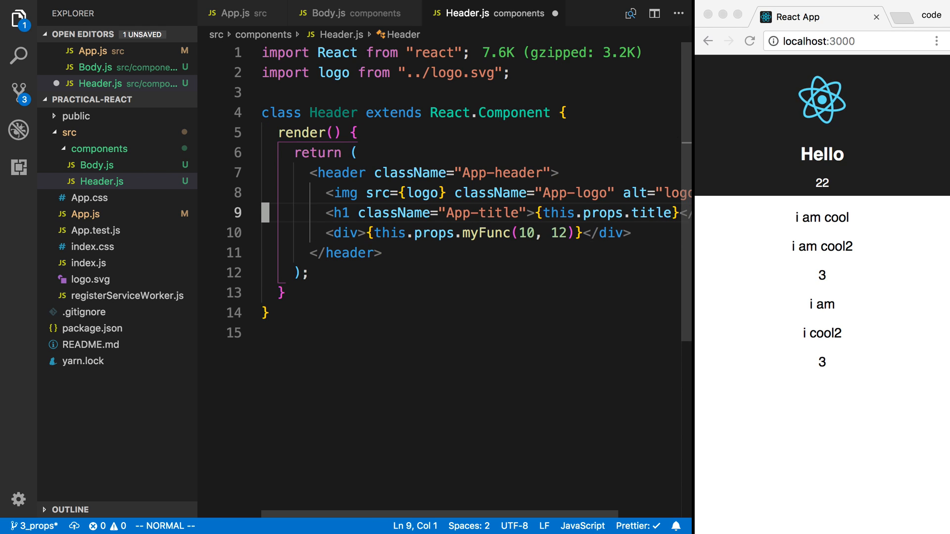
- Write 'export default' directly before the class Header declaration
text(export def)
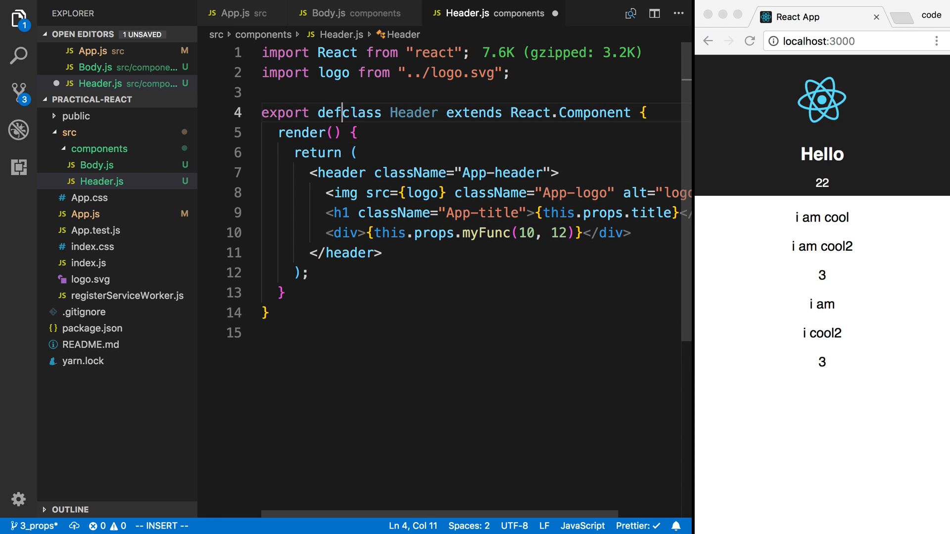
text(ault)
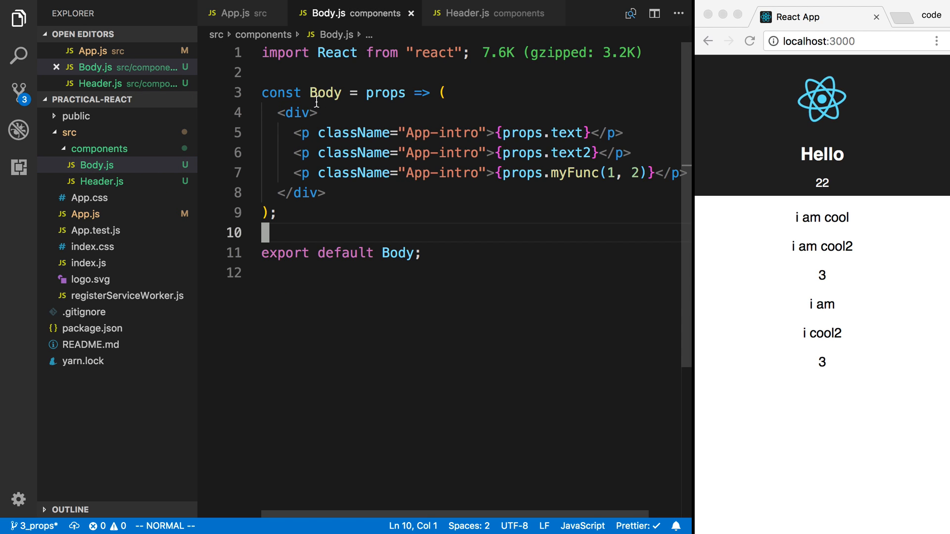
- Make Body.js export an anonymous default arrow function, then return to App.js to review imports
text(export)
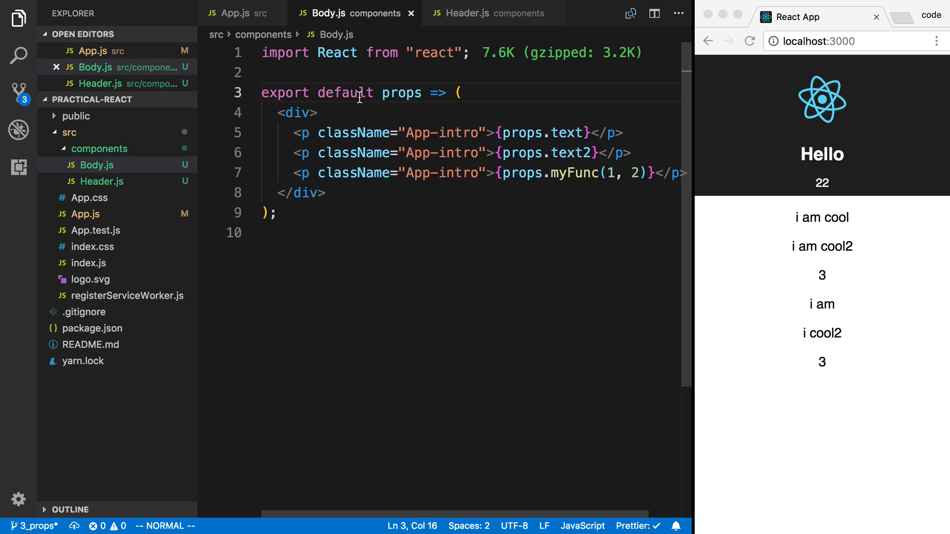
double_click(401, 92)
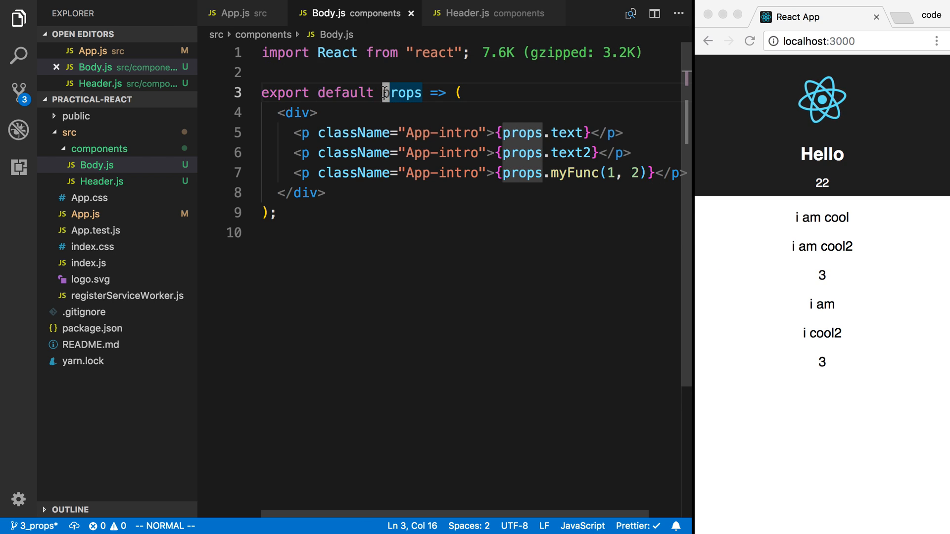
drag(385, 92, 279, 212)
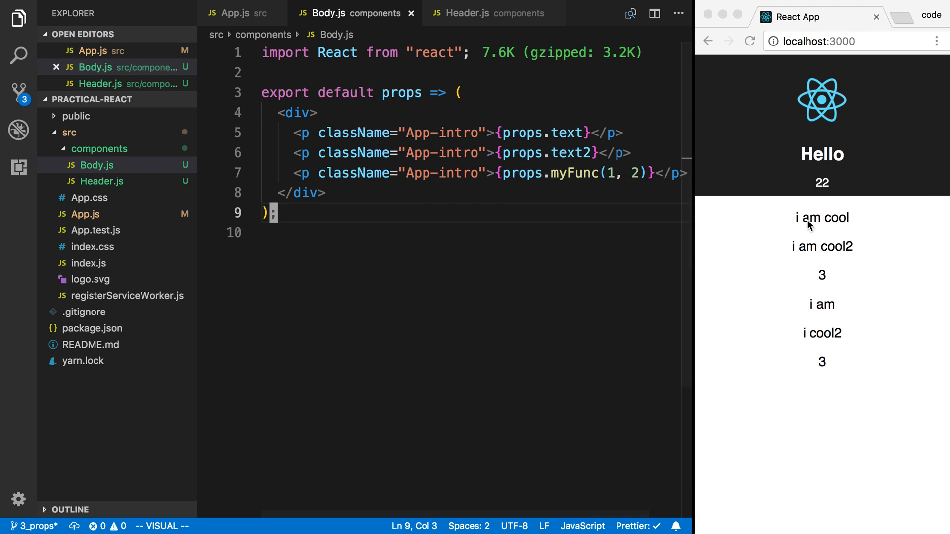
mouse_move(402, 93)
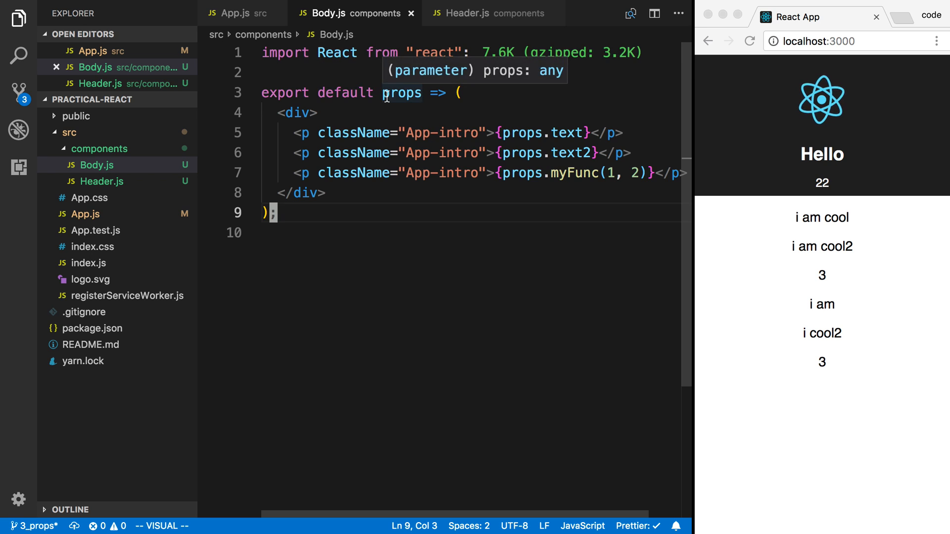
double_click(401, 93)
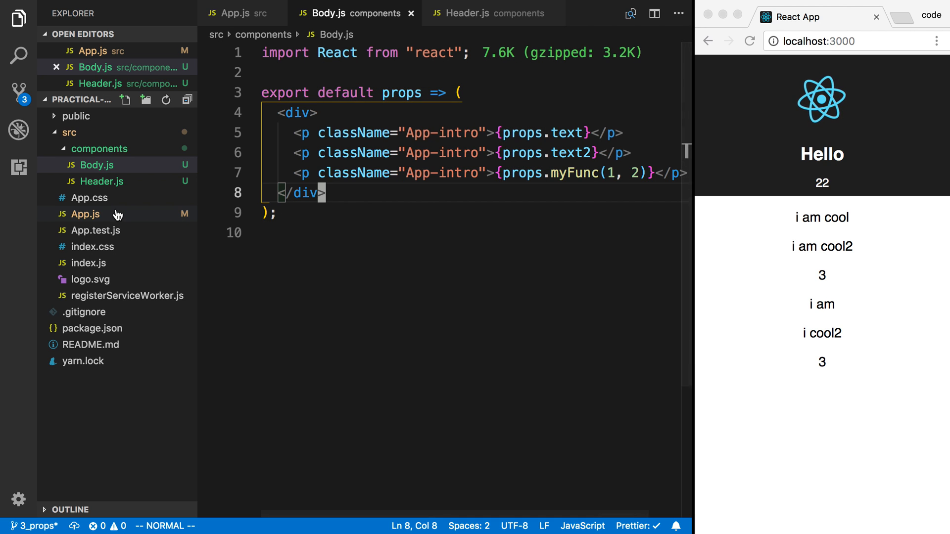
click(85, 213)
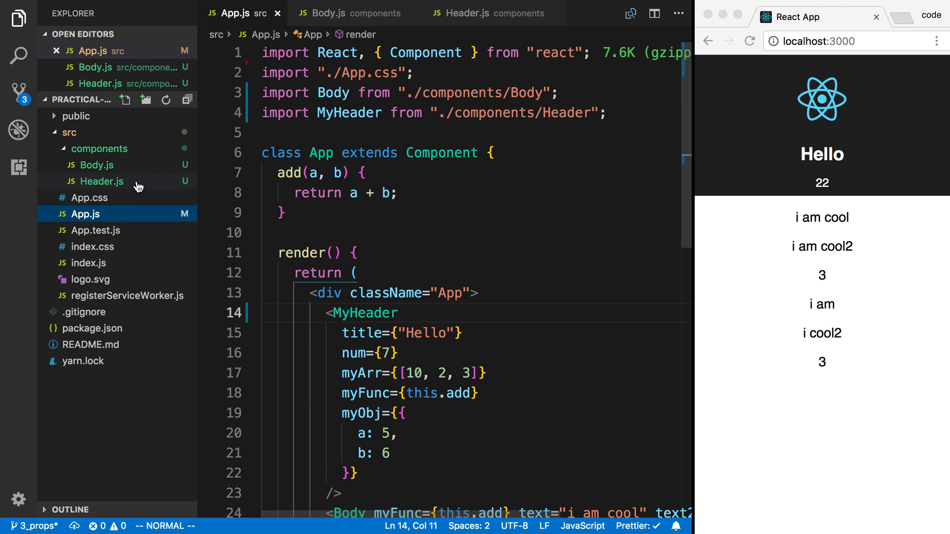
- Add a named export const Body2 arrow component rendering a div saying hi in Body.js
click(95, 165)
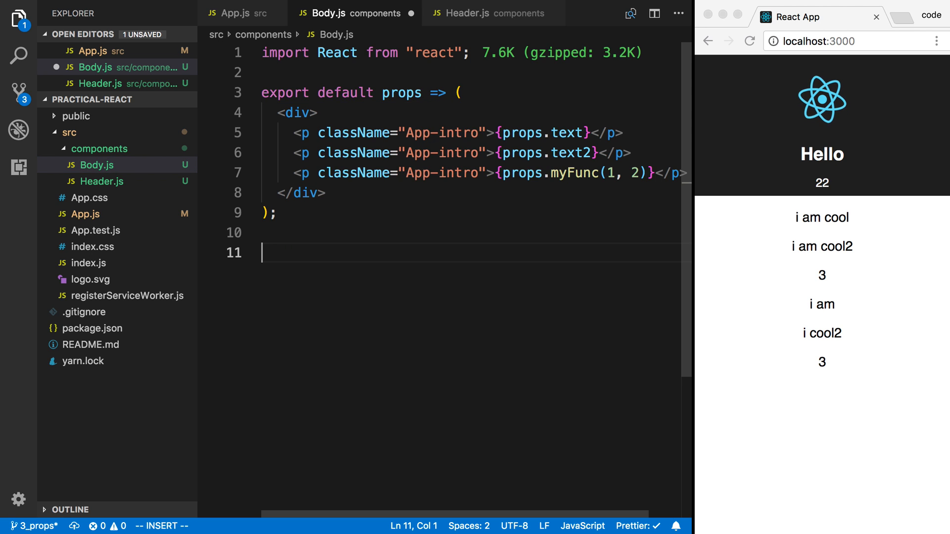
text(expo)
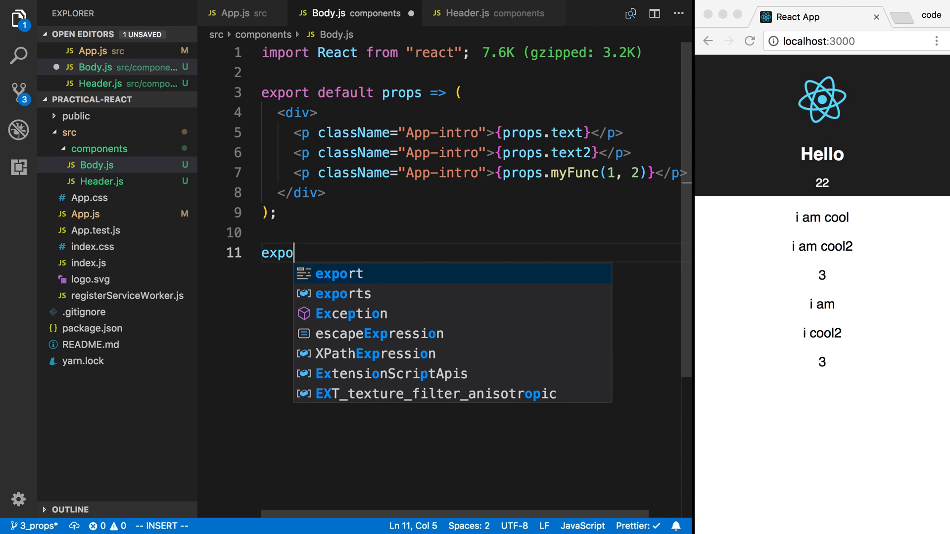
text(rt Body)
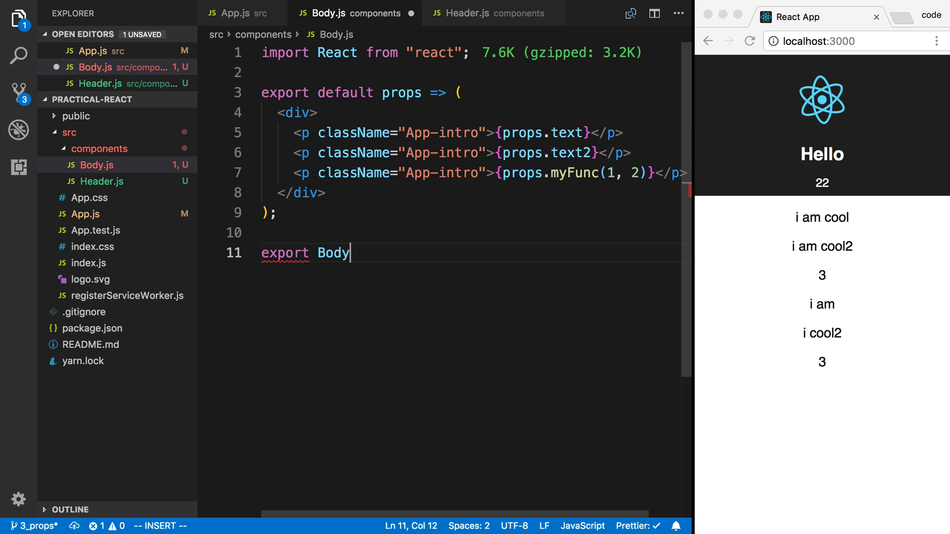
text(const Body2 = () => ()
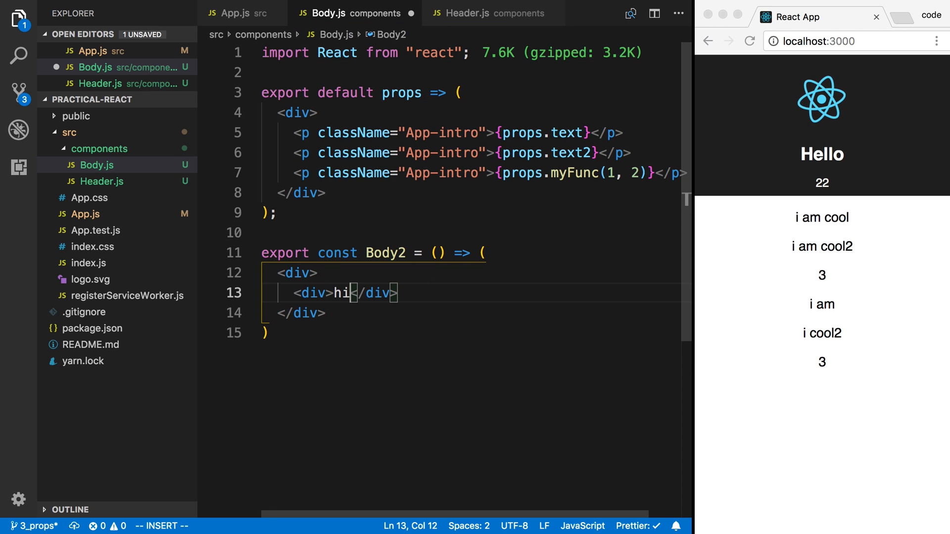
- Save Body.js with the Body2 export and return to App.js to import it
key(Escape)
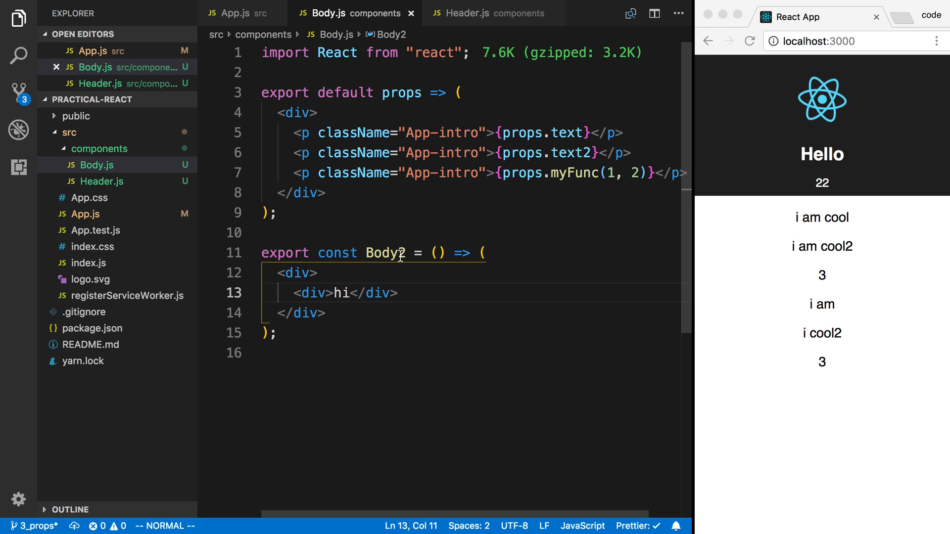
double_click(382, 252)
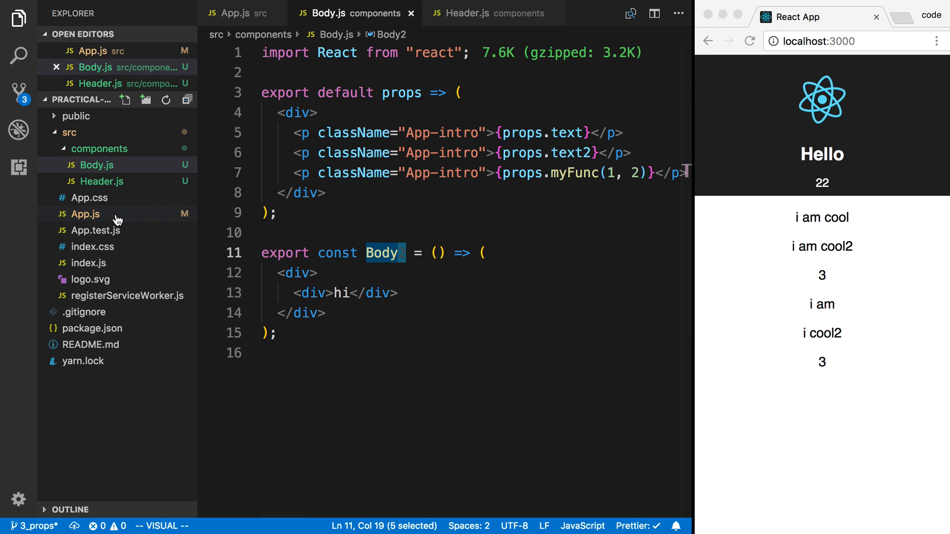
click(234, 12)
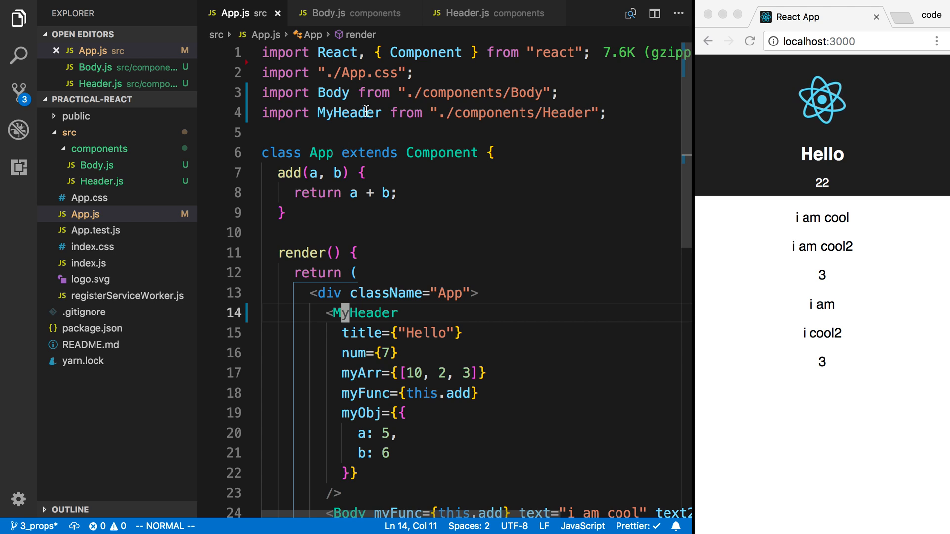
- Change the import to 'import Body, { Body2 } from "./components/Body"' and render <Body2 />, then view Body2 in Body.js
text(,)
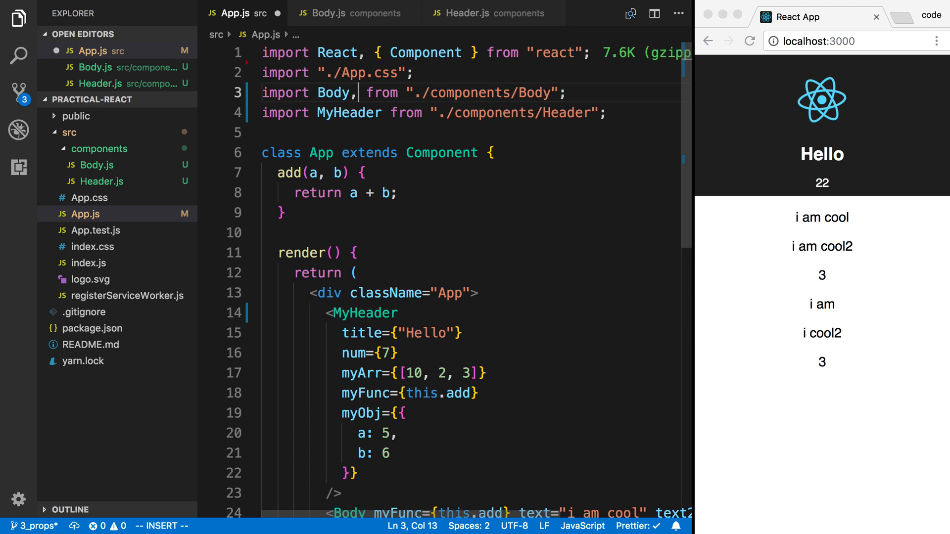
text({})
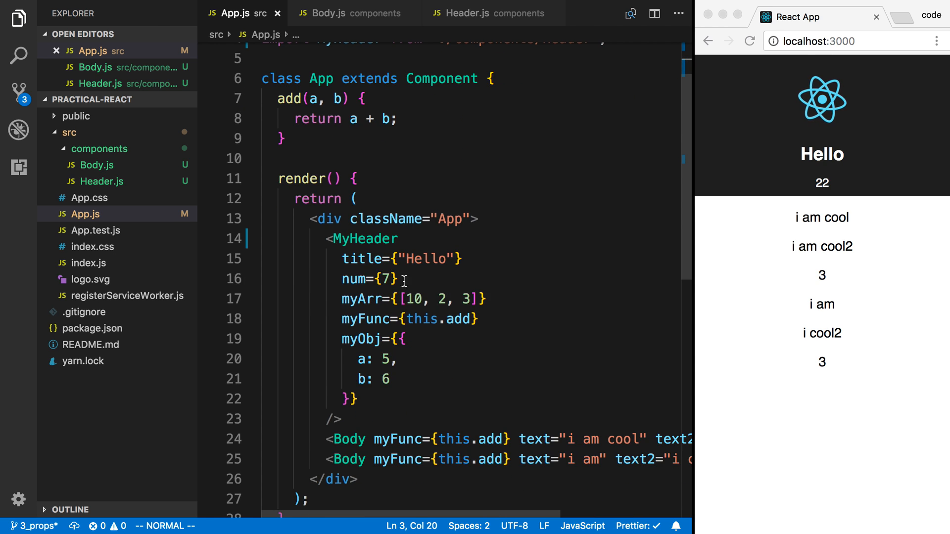
text(Body2 = () => ()
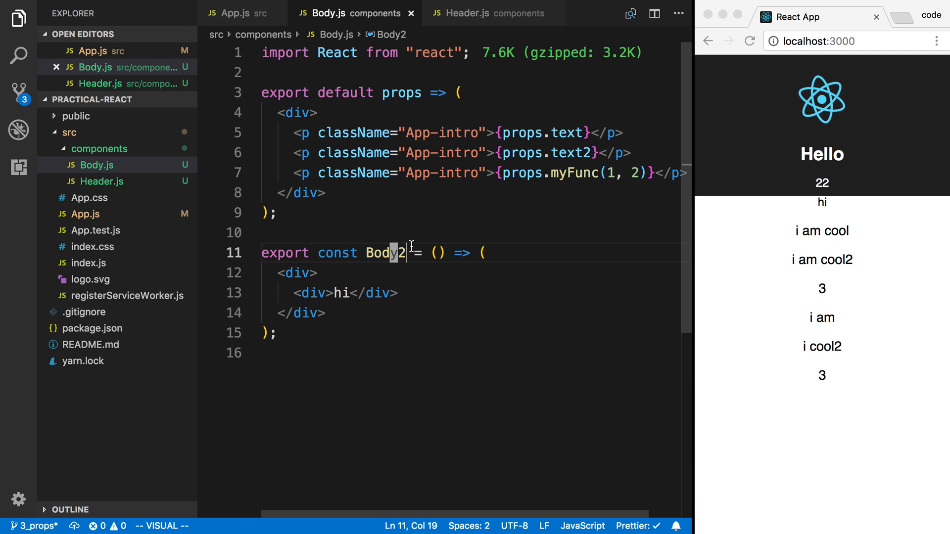
double_click(385, 252)
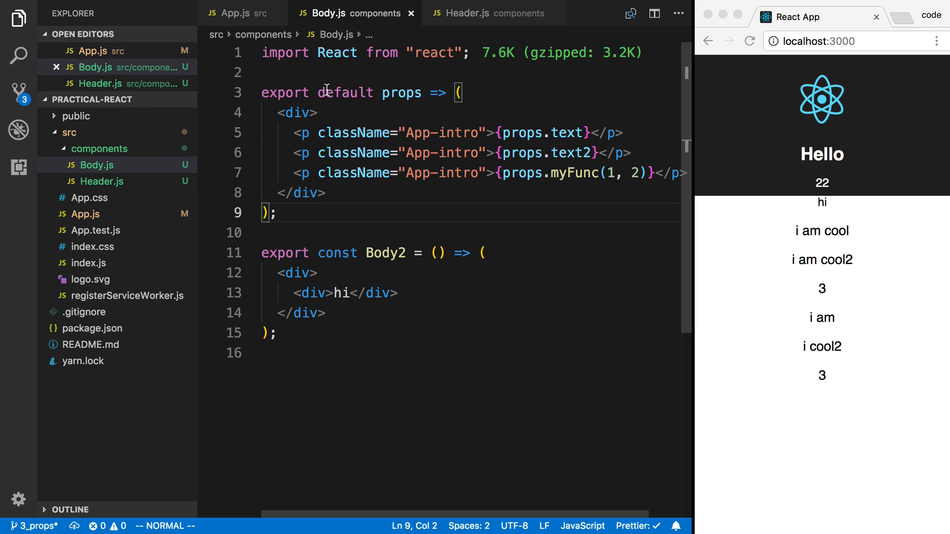
- Remove 'default' from the export in Header.js, making Header a named export
click(466, 13)
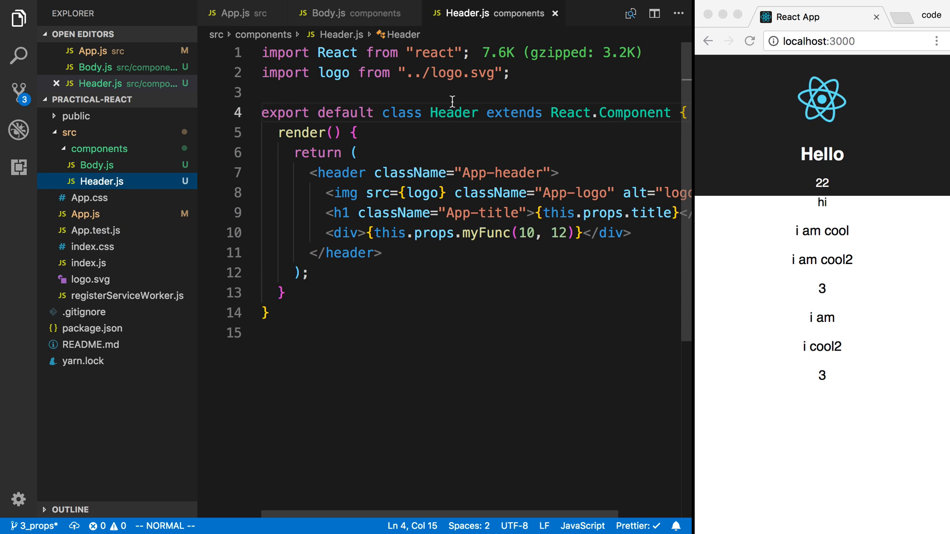
double_click(345, 112)
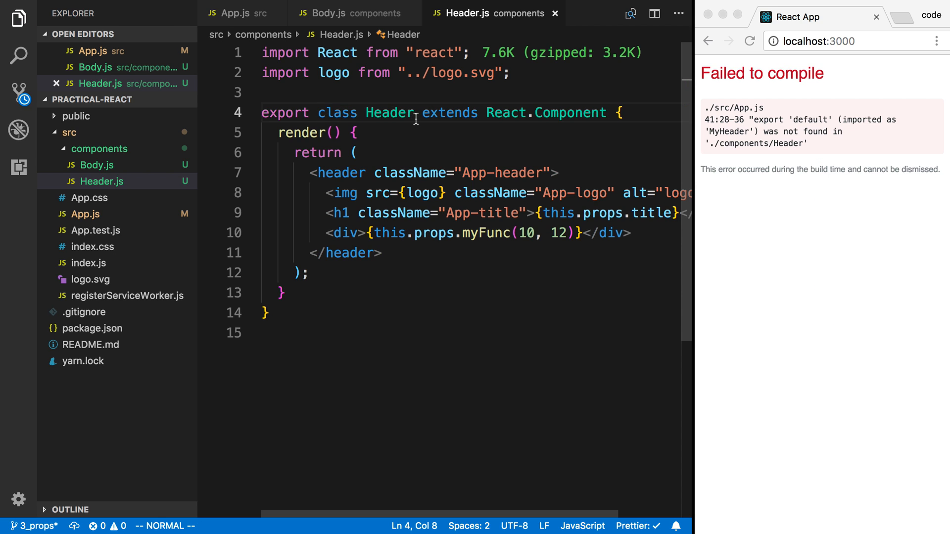
- In App.js import '{ Header }' by name and rename the <MyHeader> tag to <Header>
click(234, 13)
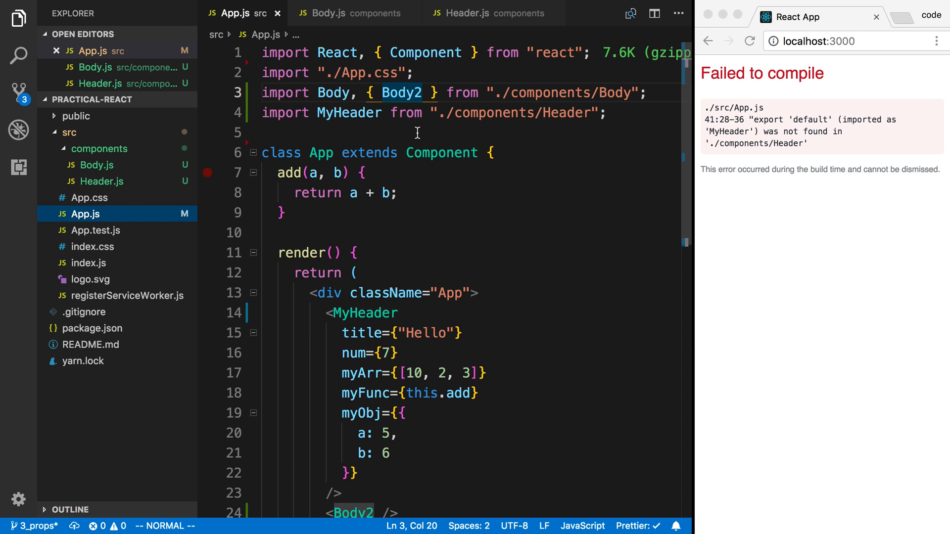
double_click(348, 113)
text({)
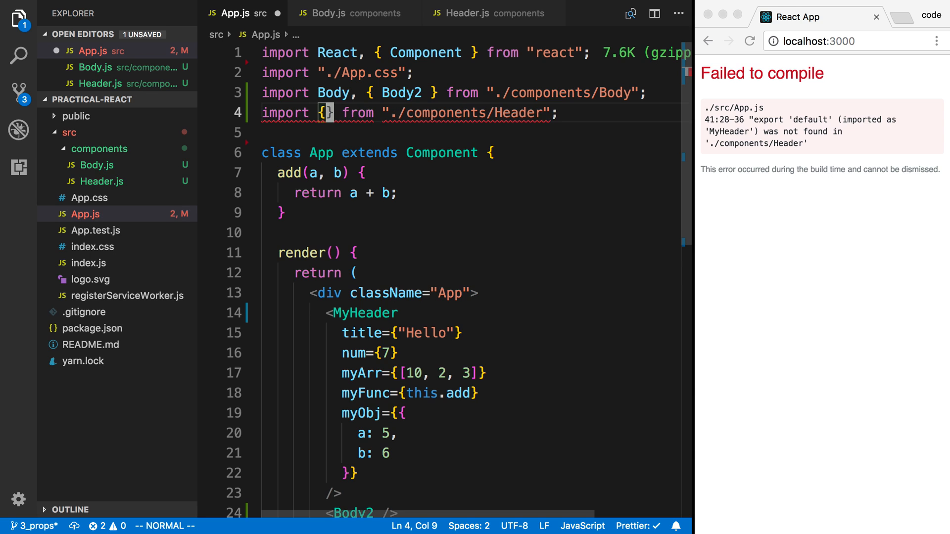
text(Header)
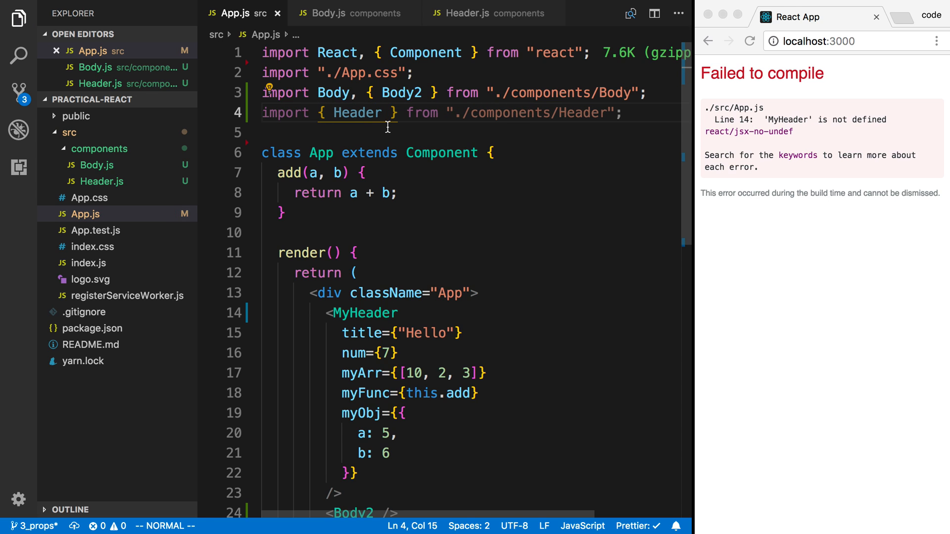
scroll(down, 3)
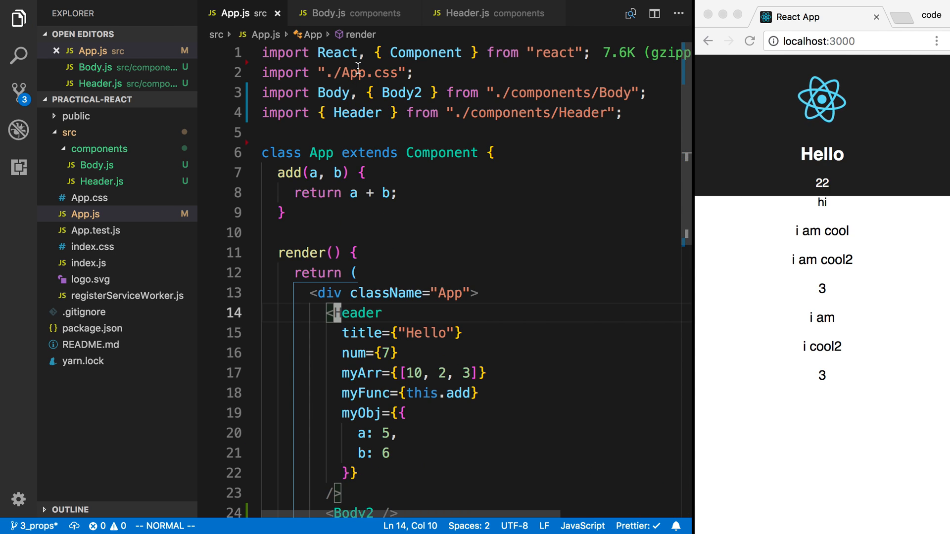
click(339, 13)
text({ )
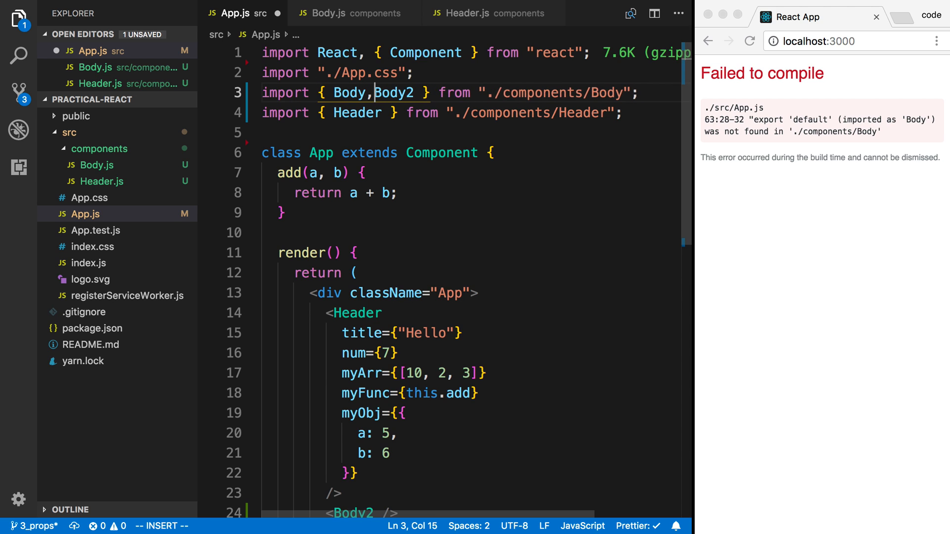
- Edit line 3 to 'import { Body, Body2 }', briefly trying AnotherNamedExport before removing it and saving
double_click(343, 93)
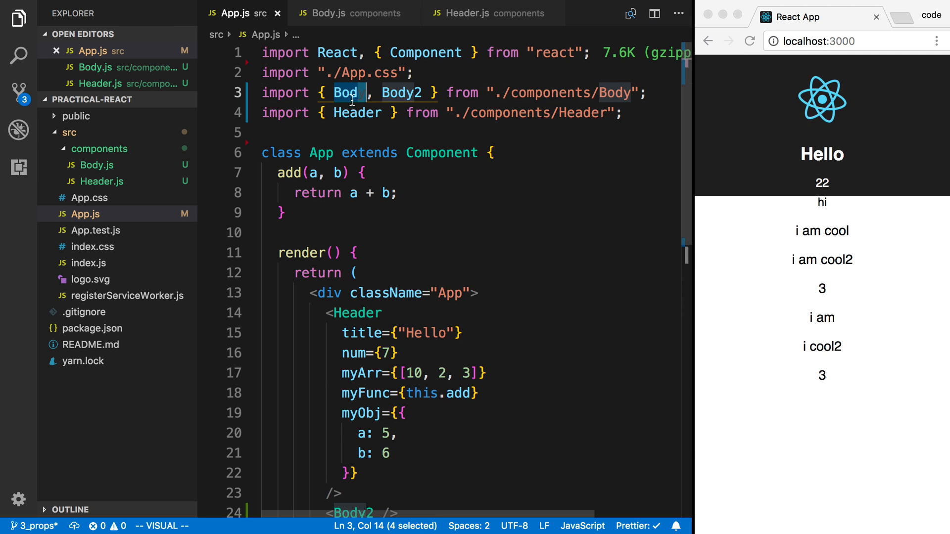
drag(354, 93, 412, 93)
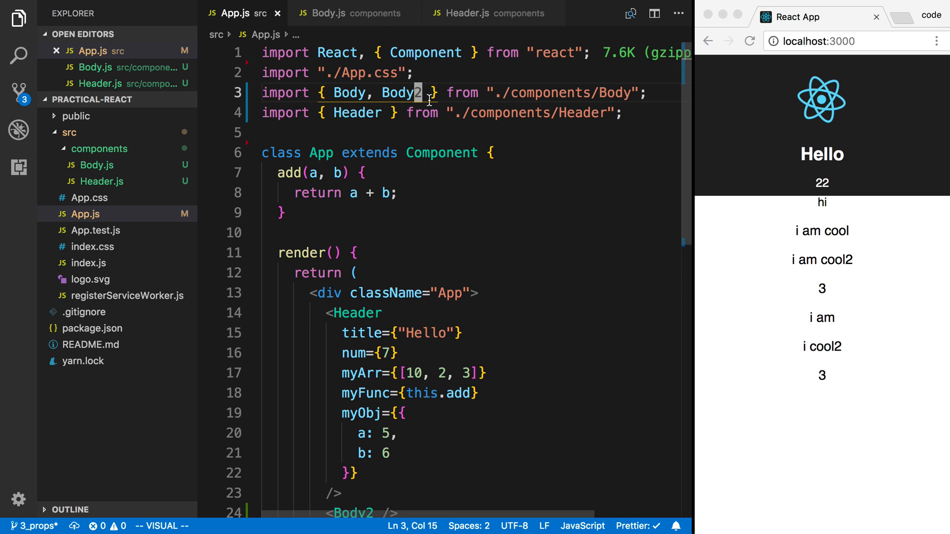
text(,)
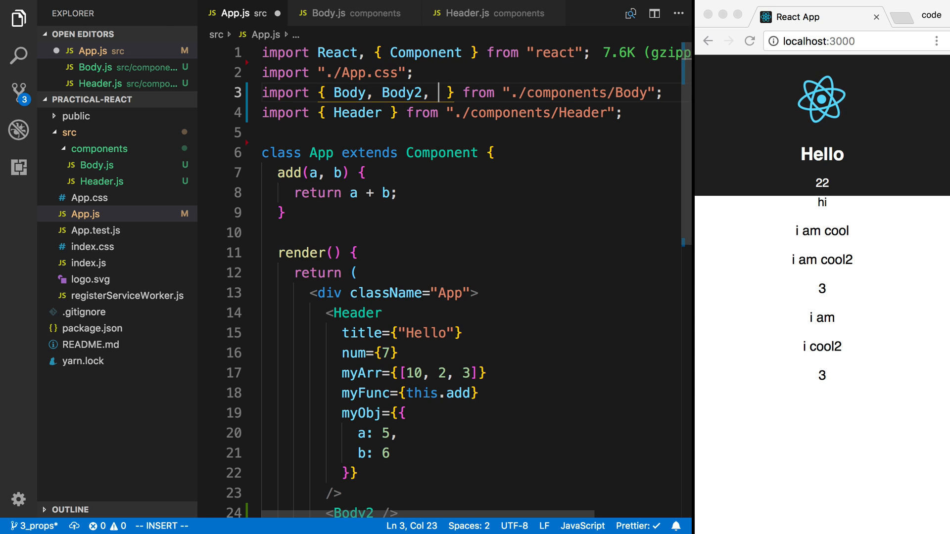
text(Another)
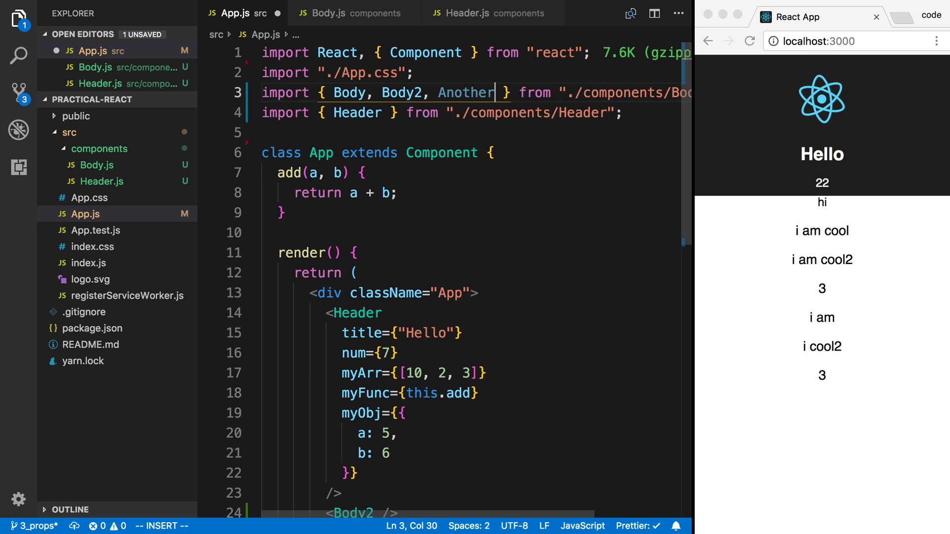
text(NamedExport)
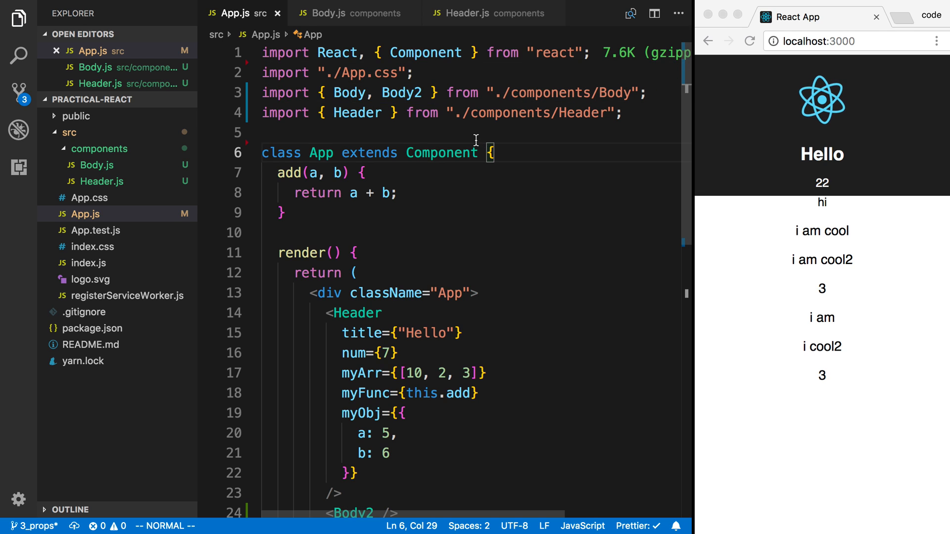
click(477, 12)
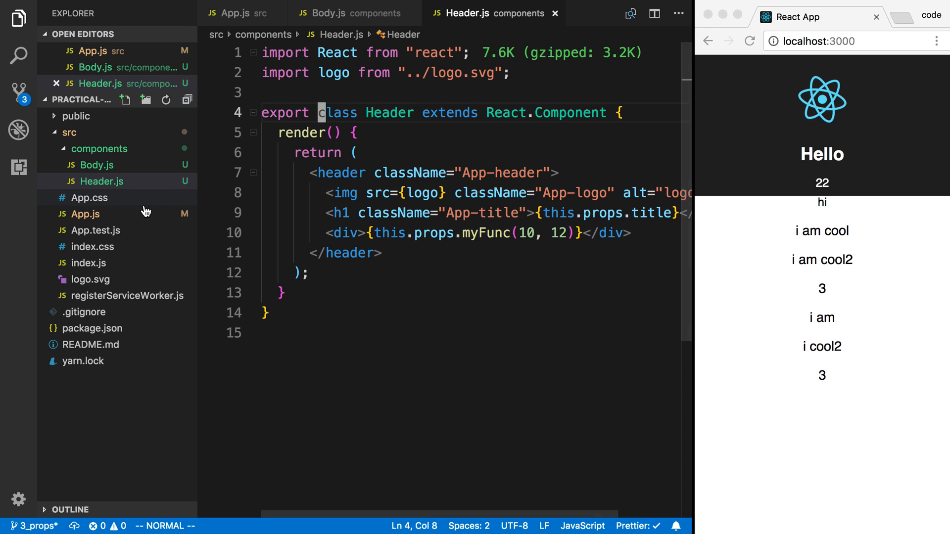
- Delete the Header import line in App.js and try the auto-import suggestion for Header
click(85, 213)
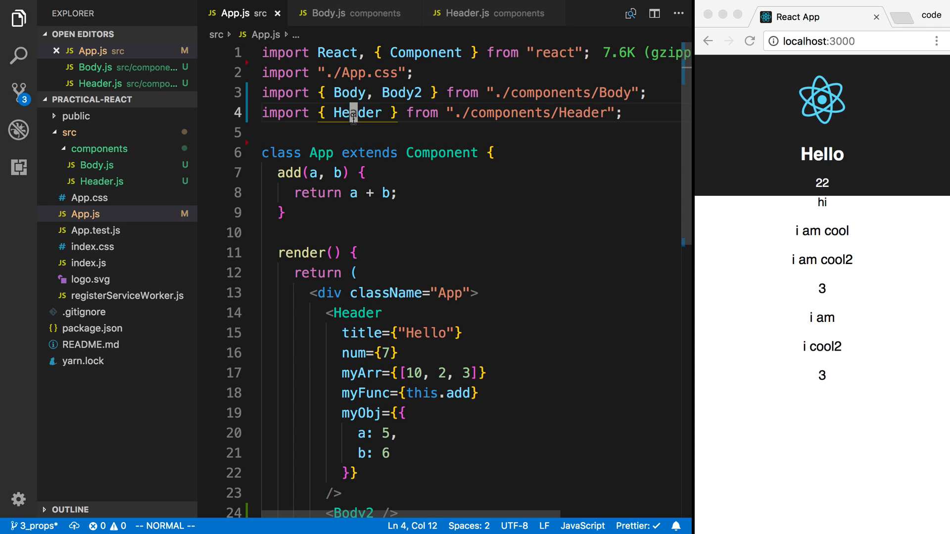
key(dd)
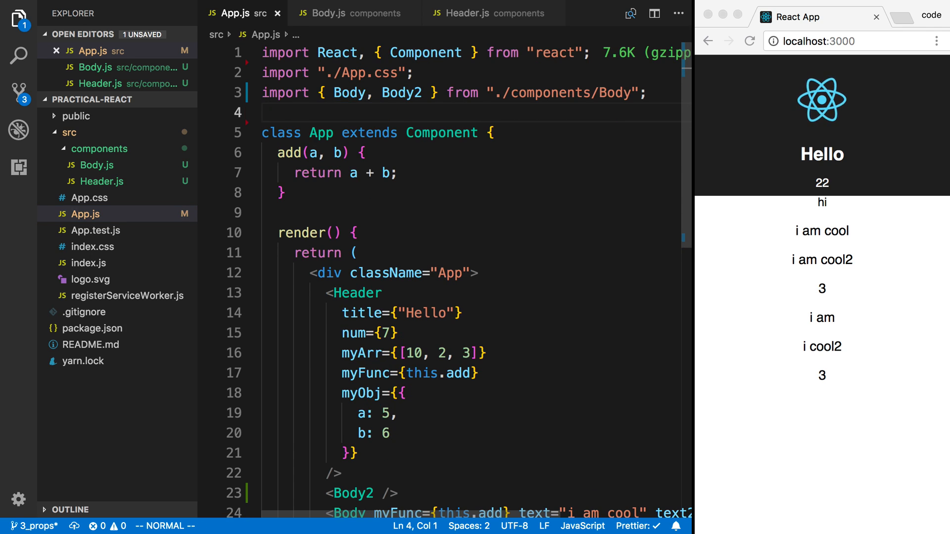
scroll(down, 3)
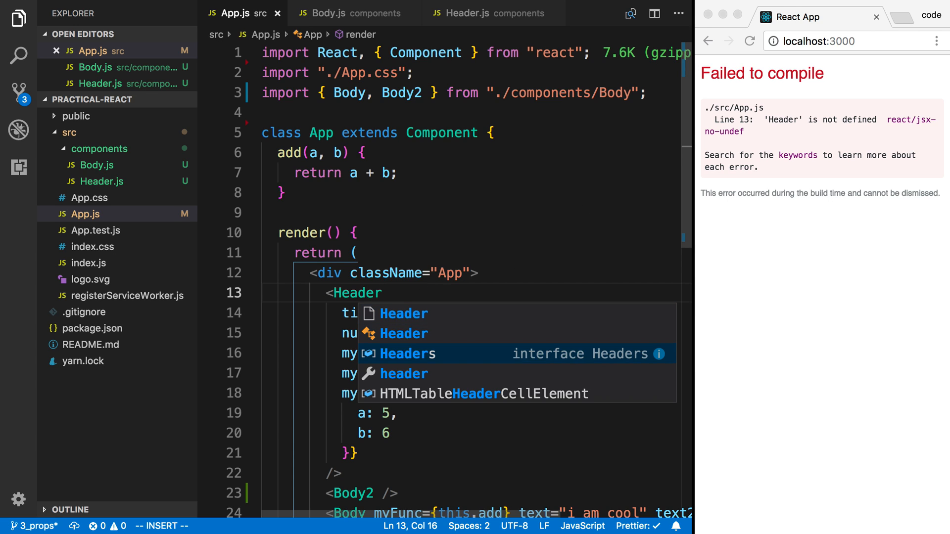
key(Down)
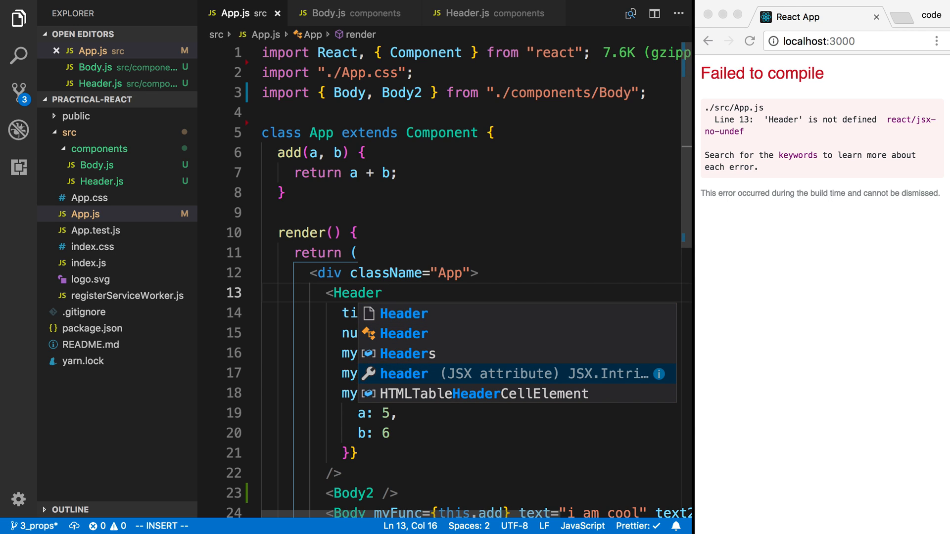
key(Up)
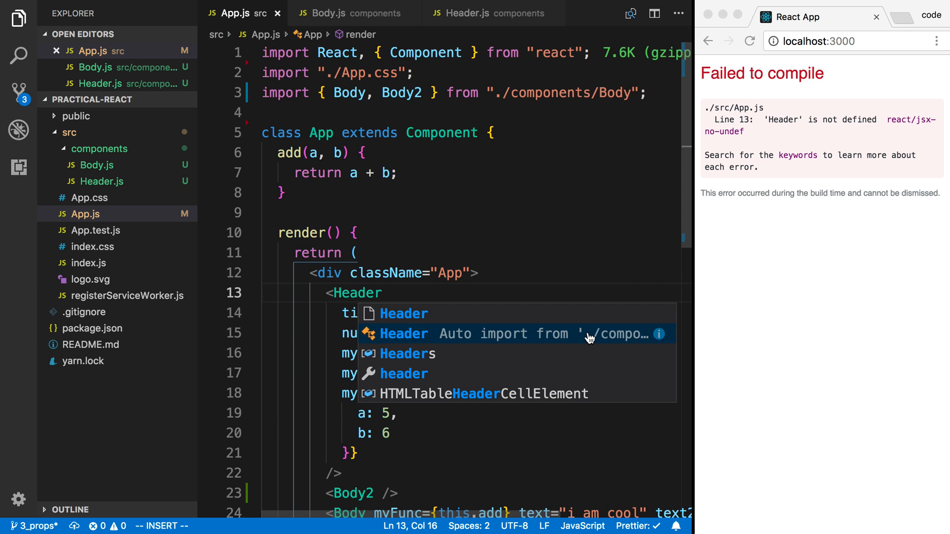
mouse_move(659, 334)
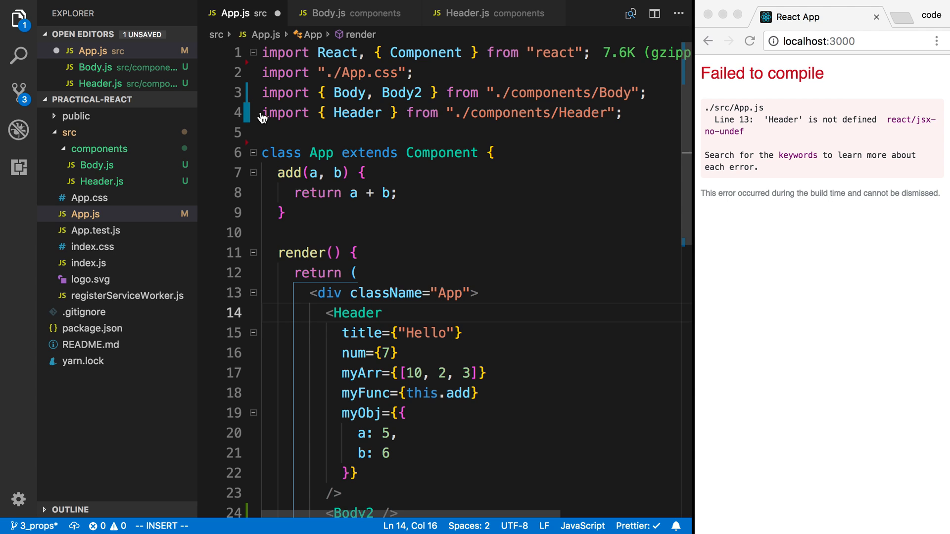
- Undo the auto-added import and retype 'import { Header } from "./components/Header";', then return to Header.js
key(dd)
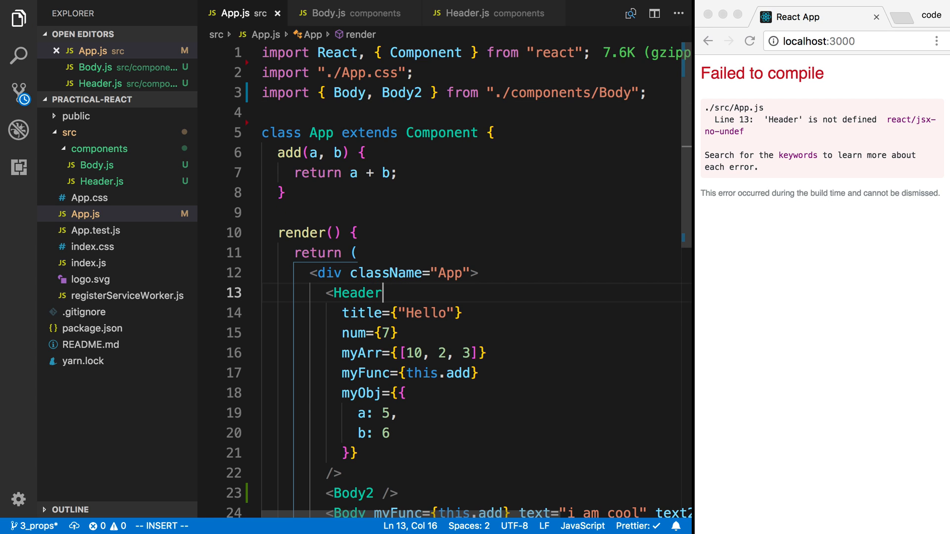
text(import { Header } from "./components/Header";)
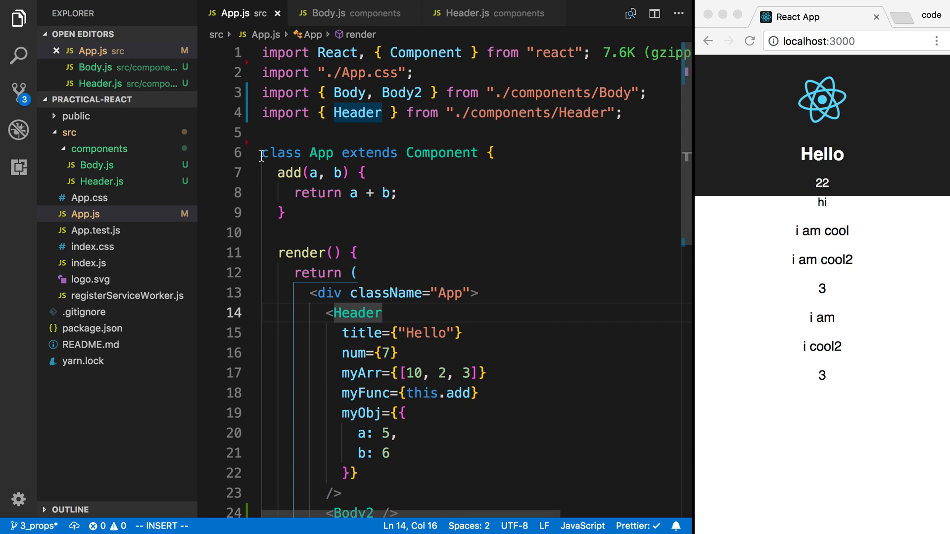
click(473, 13)
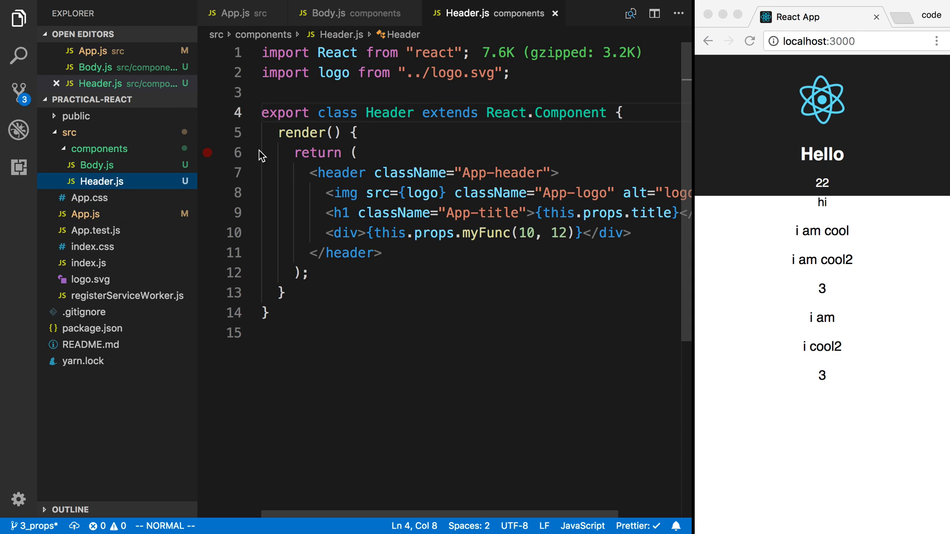
- Add 'default' to the Header export and replace the App.js import with 'import Header from "./components/Header";'
click(395, 113)
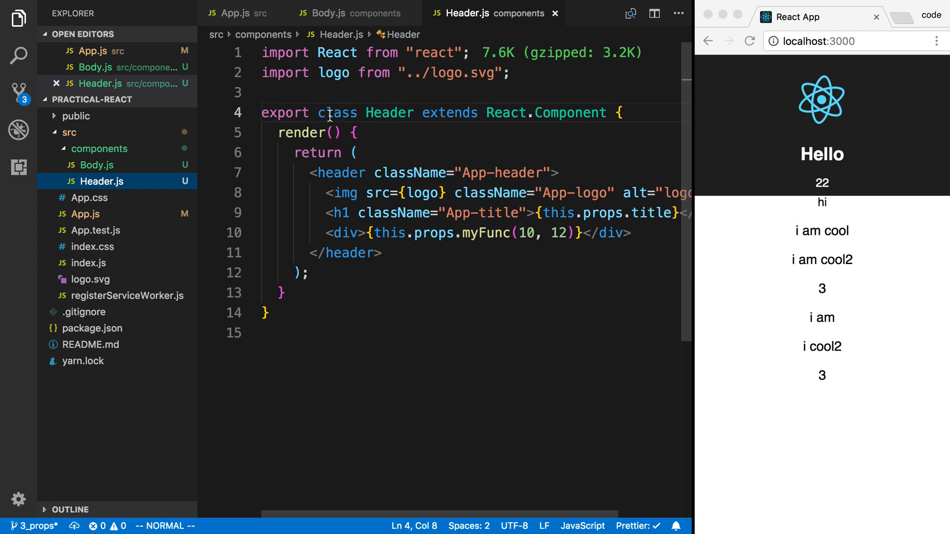
text(default)
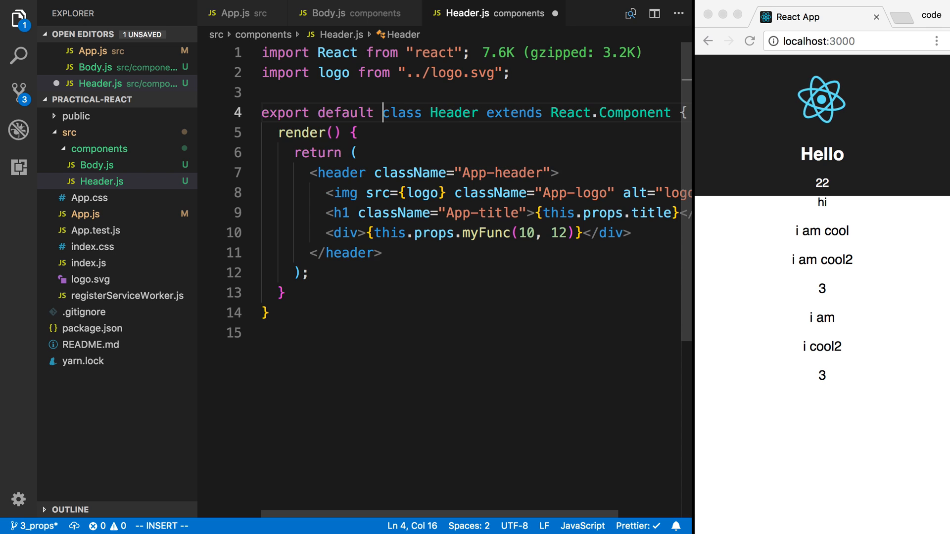
click(233, 13)
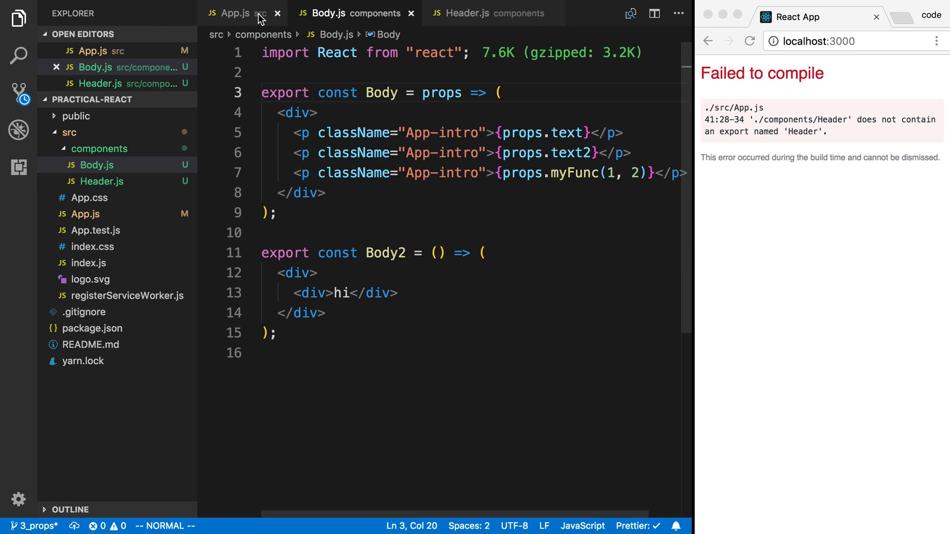
click(235, 12)
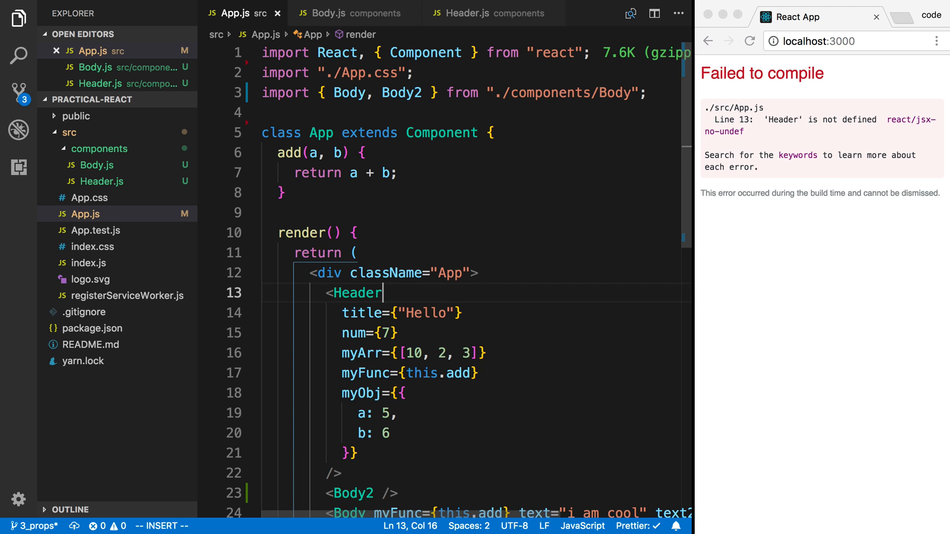
text(import Header from "./components/Header";)
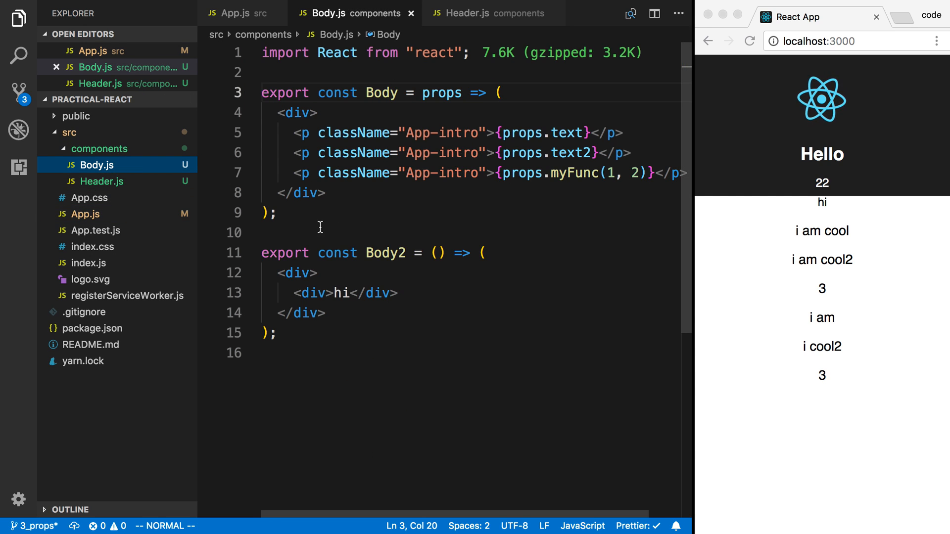
mouse_move(346, 276)
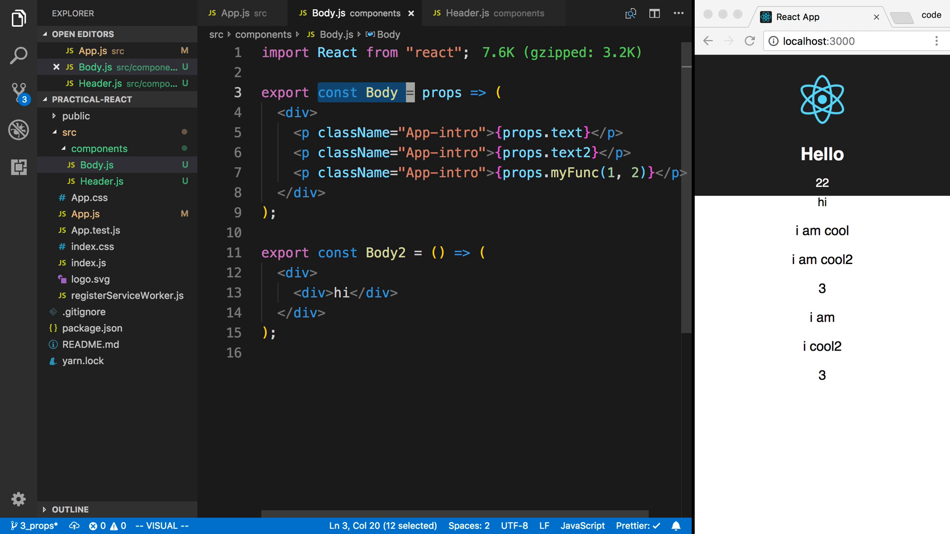
- Make Body a default export with a new Body3 component, and import 'Body, { Body3, Body2 }' in App.js
text(default)
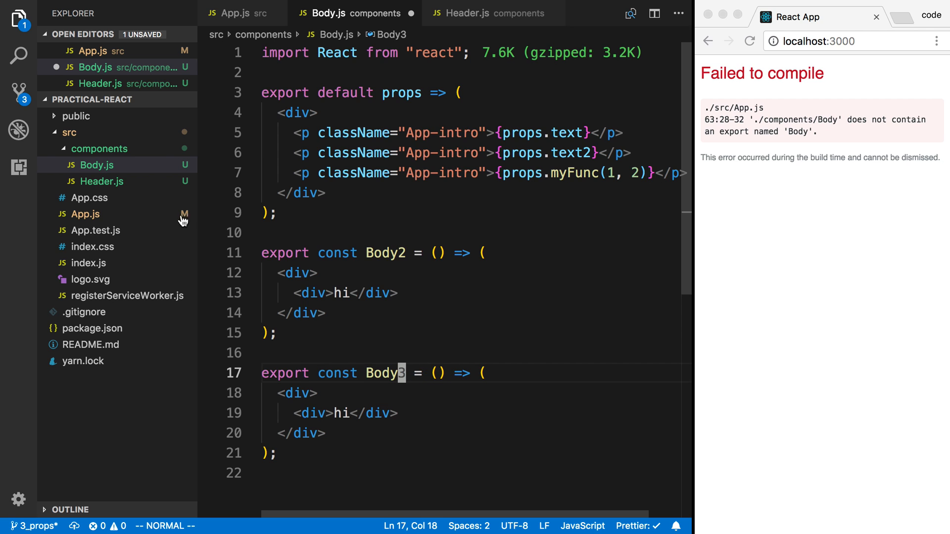
click(233, 13)
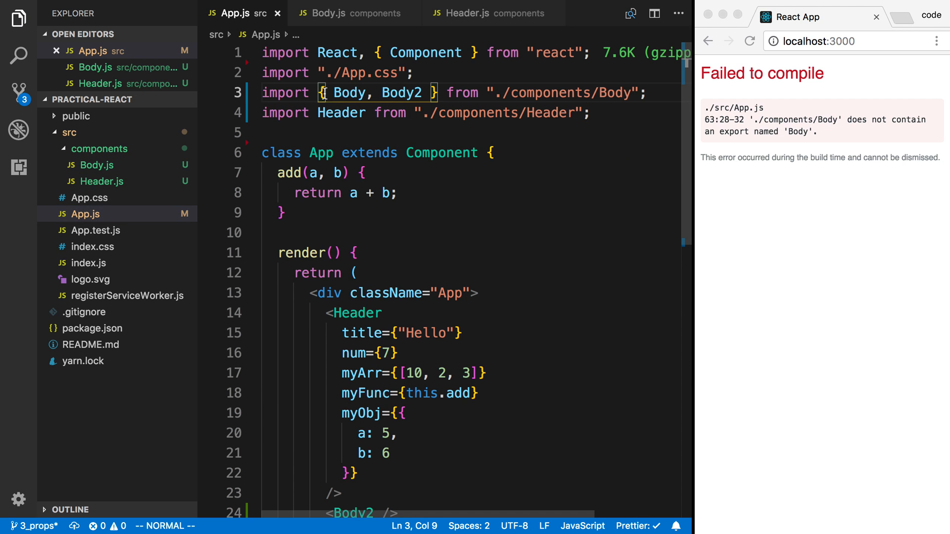
text(Body3)
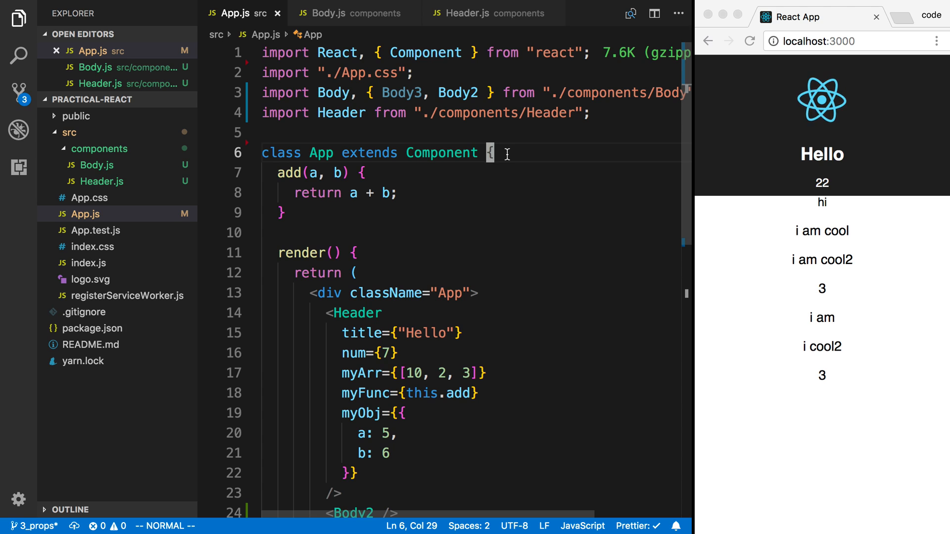
mouse_move(243, 195)
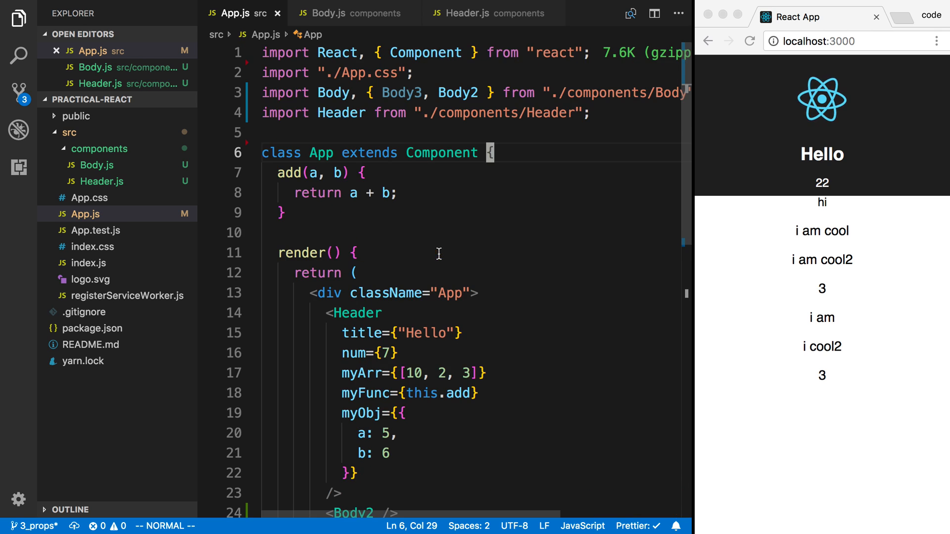
- Delete the Header import line in App.js and retype the <Header> tag to surface IntelliSense import suggestions
double_click(386, 292)
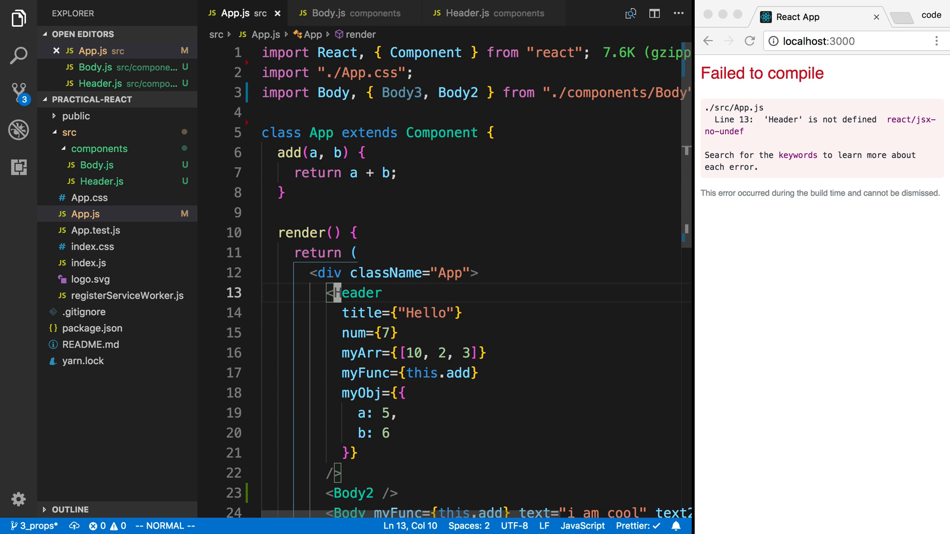
text(eader)
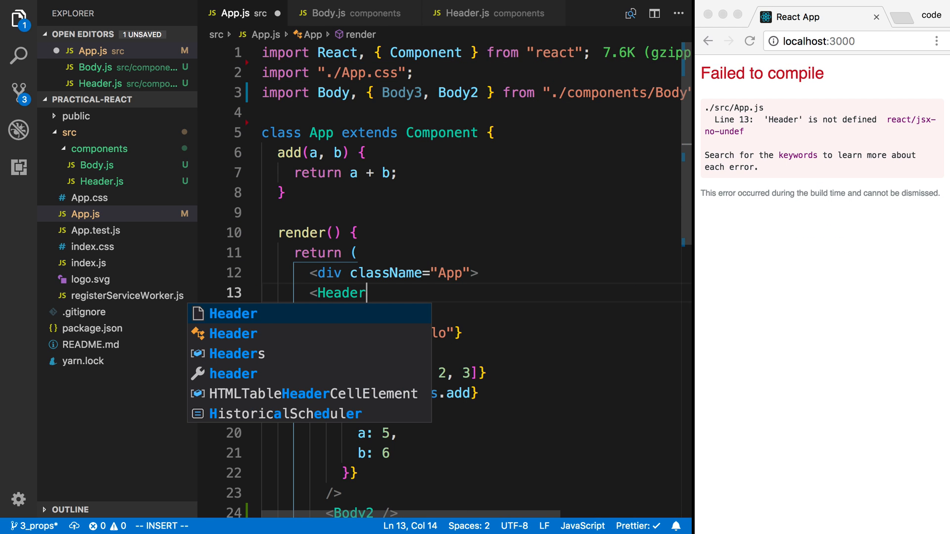